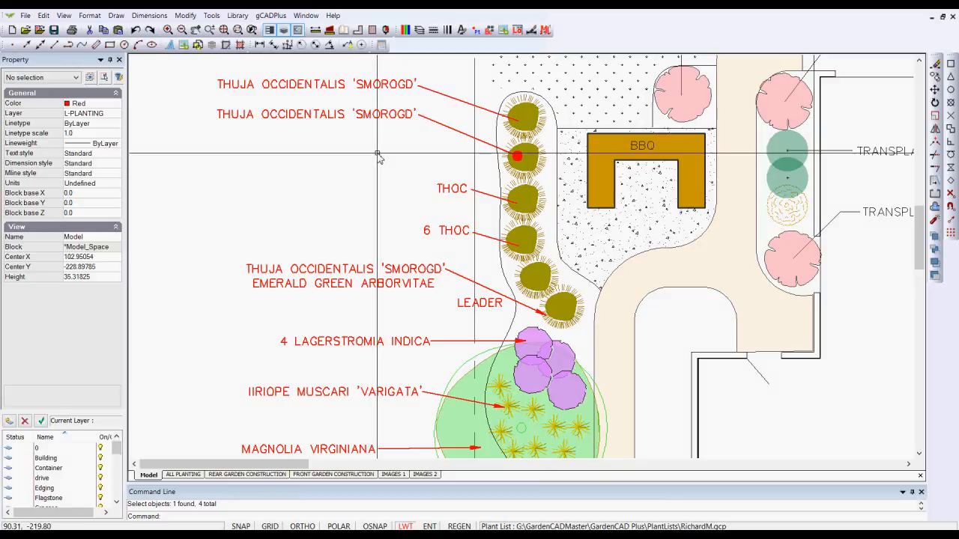
Select the top THUJA OCCIDENTALIS 'SMOROGD' leader label for repositioning.
left_click(315, 84)
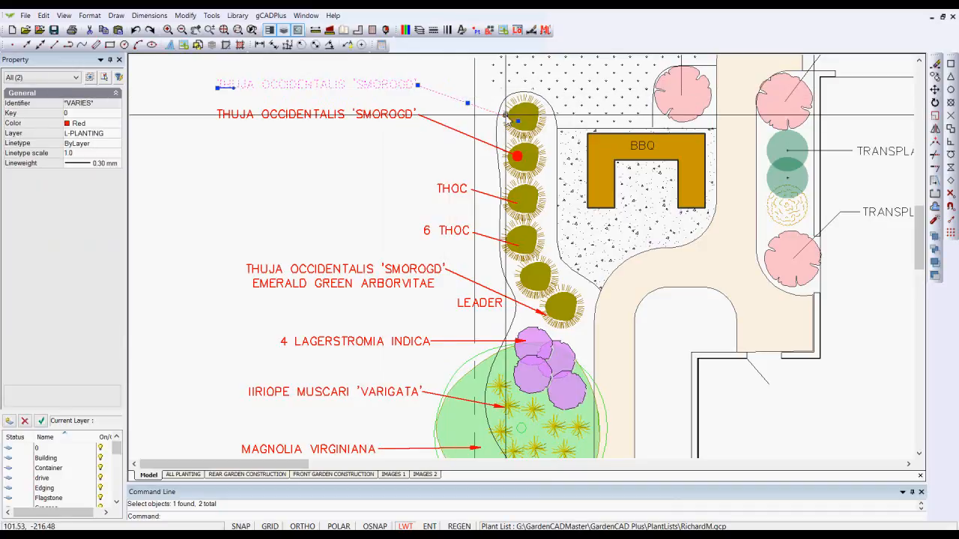
mouse_move(412, 171)
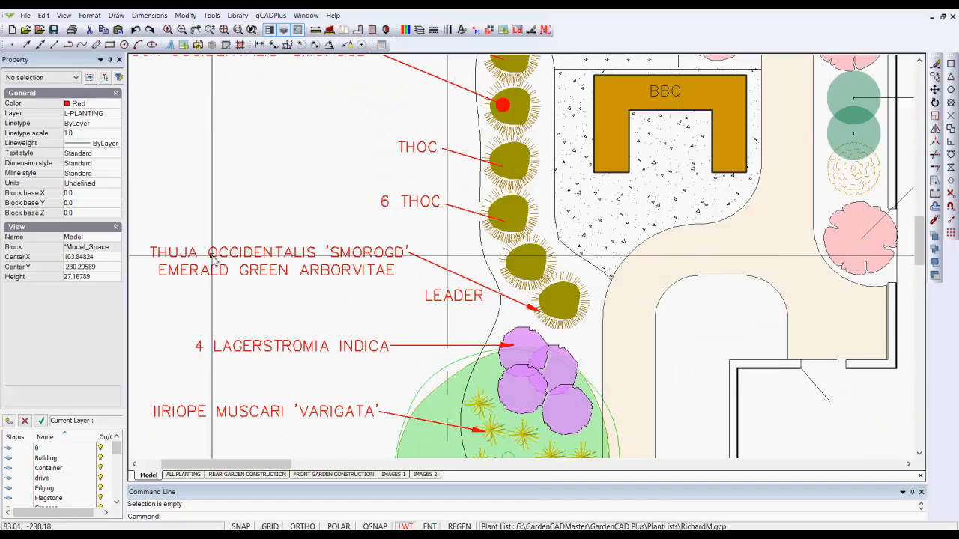
mouse_move(410, 211)
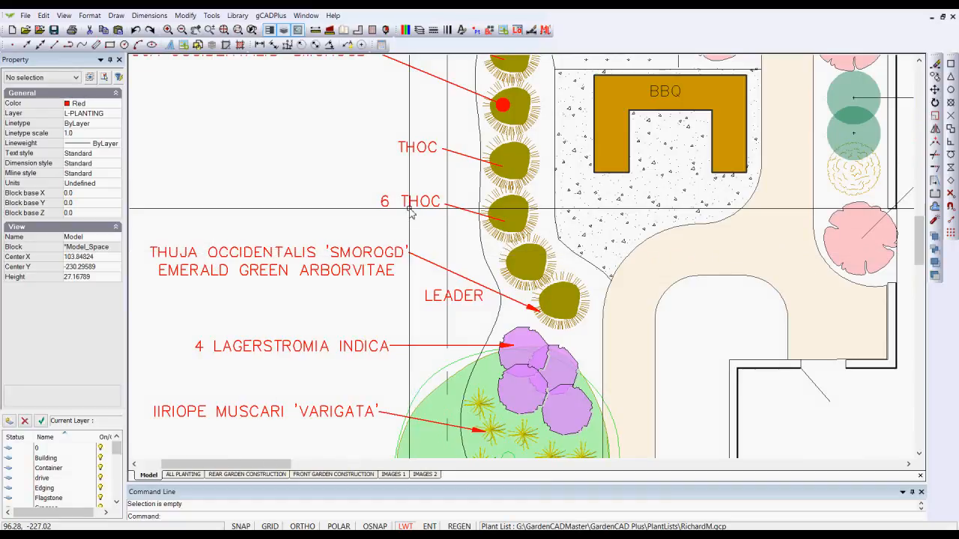
mouse_move(165, 263)
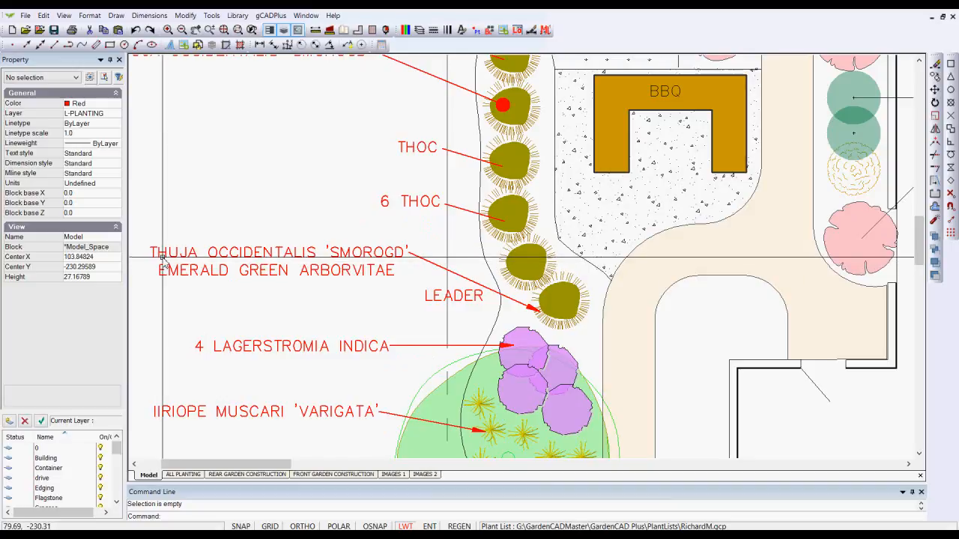
mouse_move(162, 258)
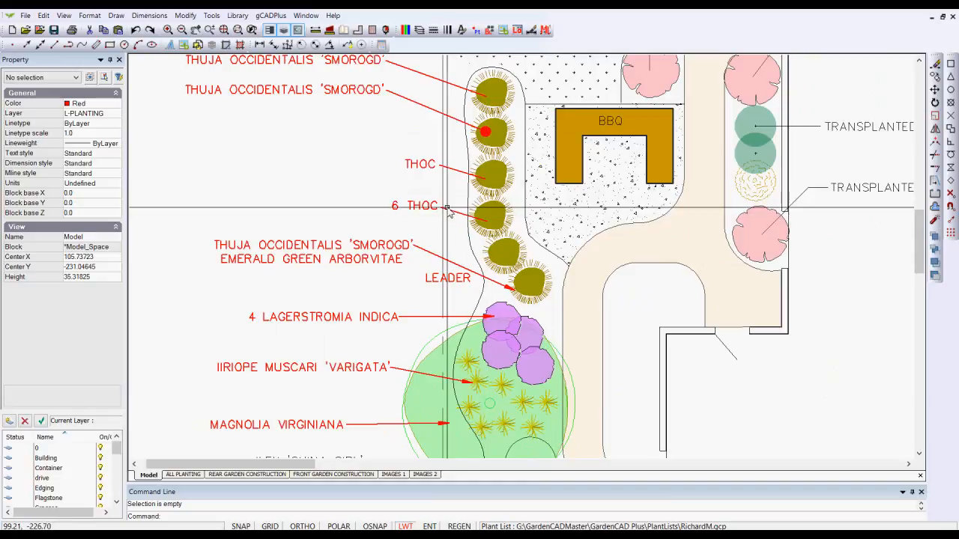
mouse_move(524, 292)
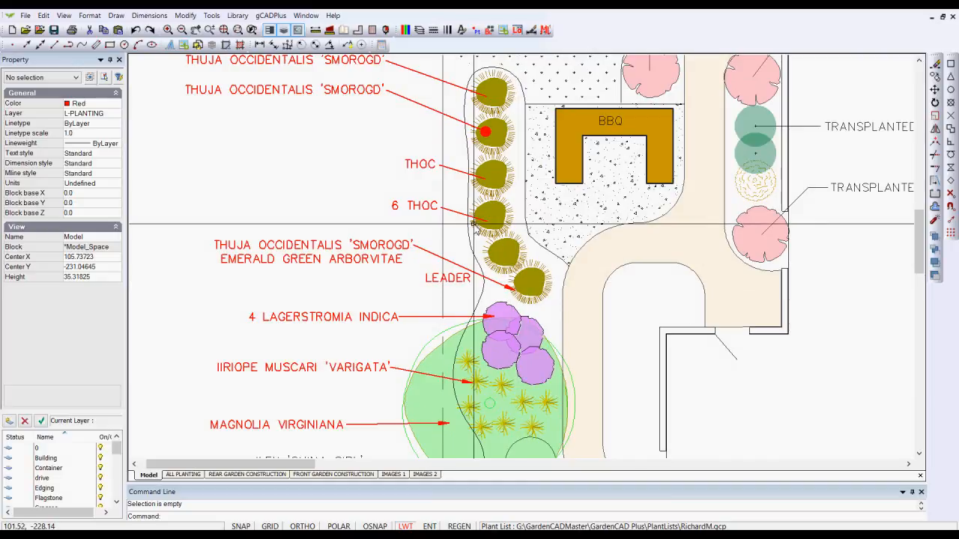
mouse_move(422, 219)
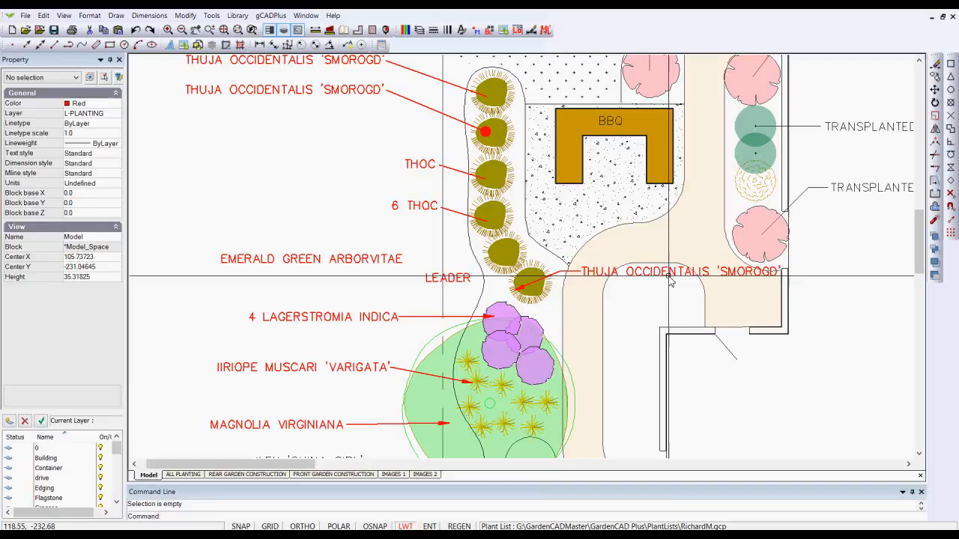
Undo the relocated Thuja label via its context menu, restoring it above EMERALD GREEN ARBORVITAE.
left_click(674, 271)
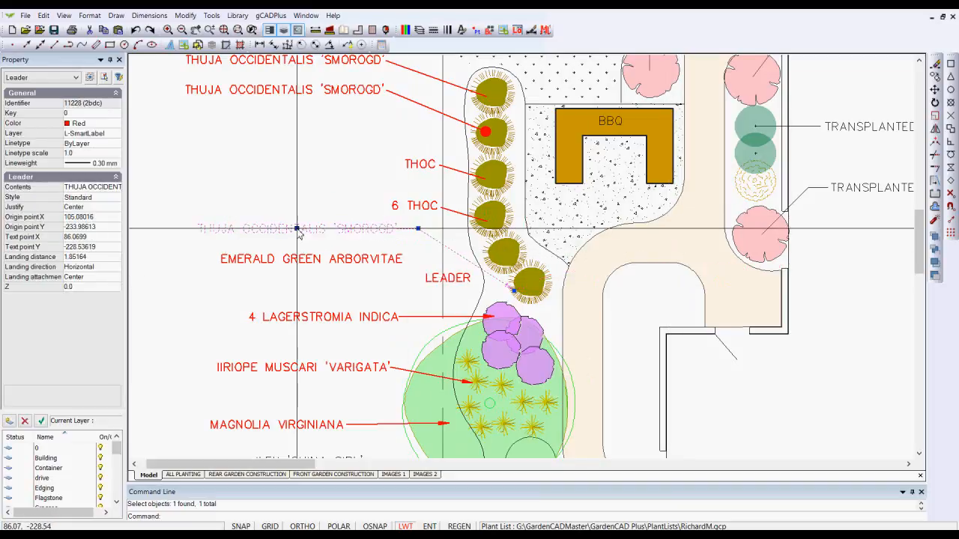
right_click(300, 228)
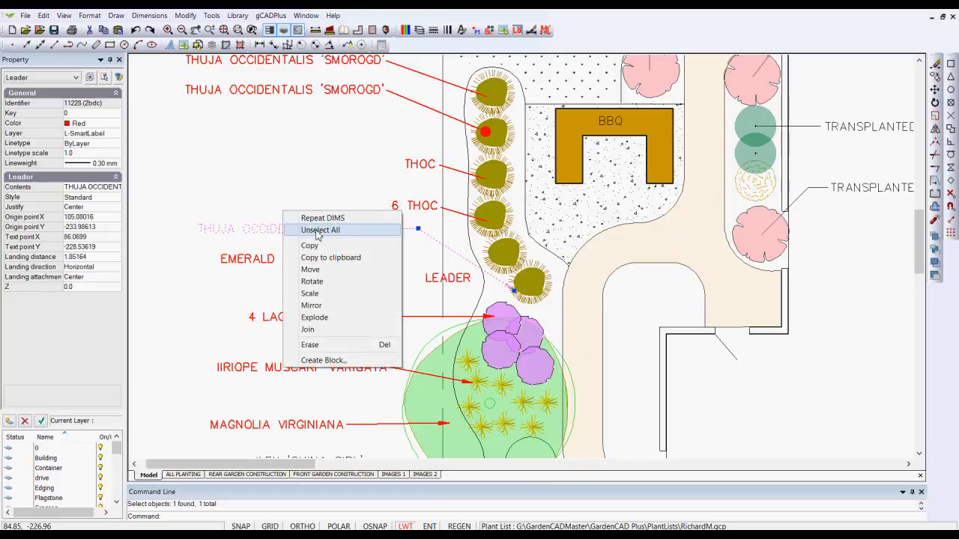
left_click(321, 231)
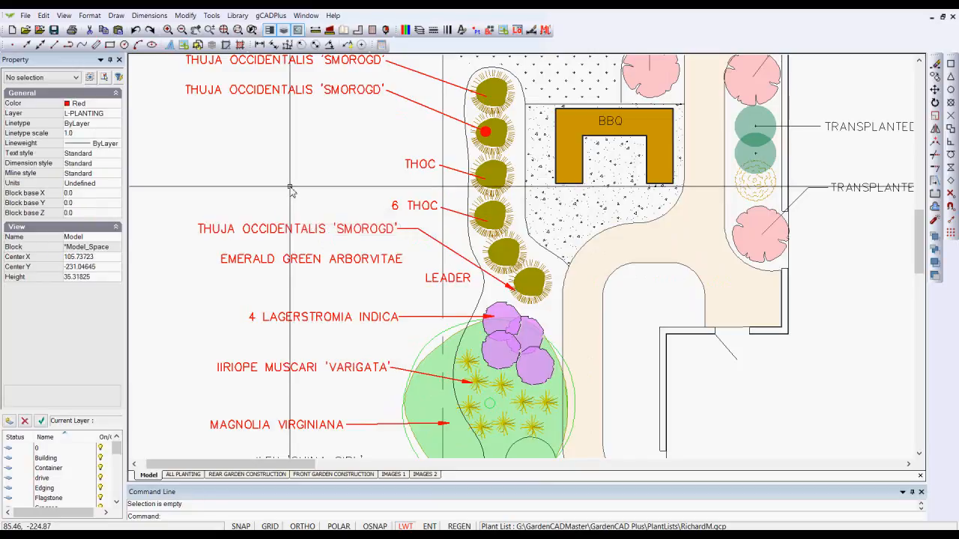
mouse_move(309, 179)
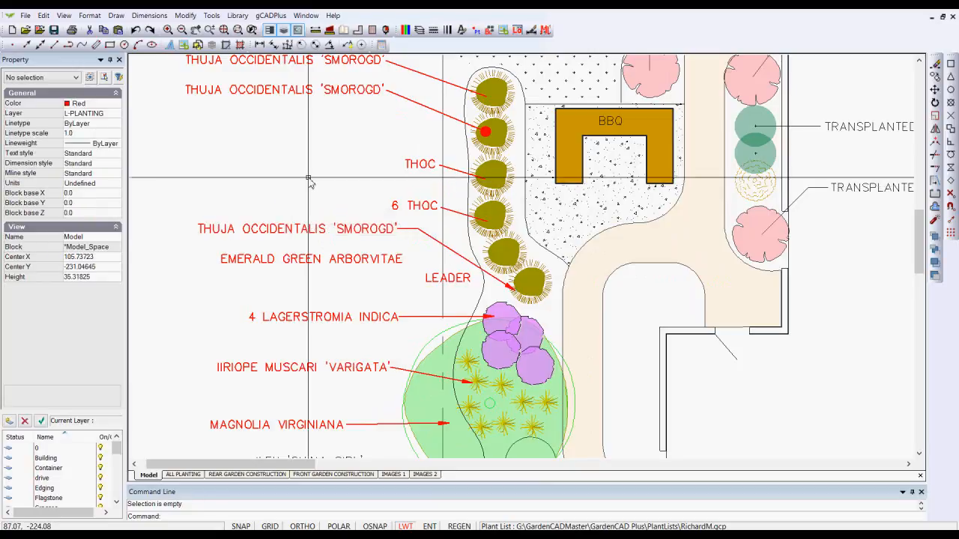
mouse_move(353, 288)
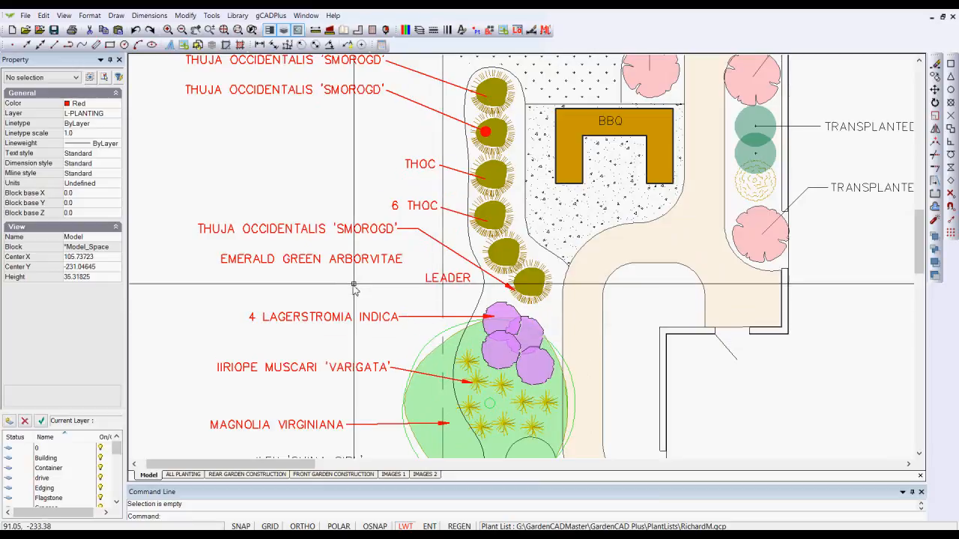
mouse_move(354, 269)
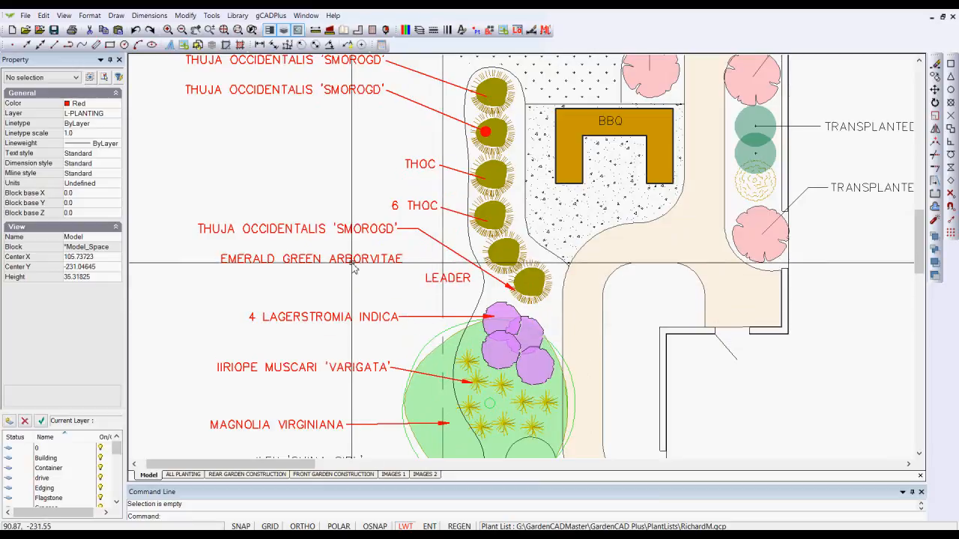
left_click(310, 257)
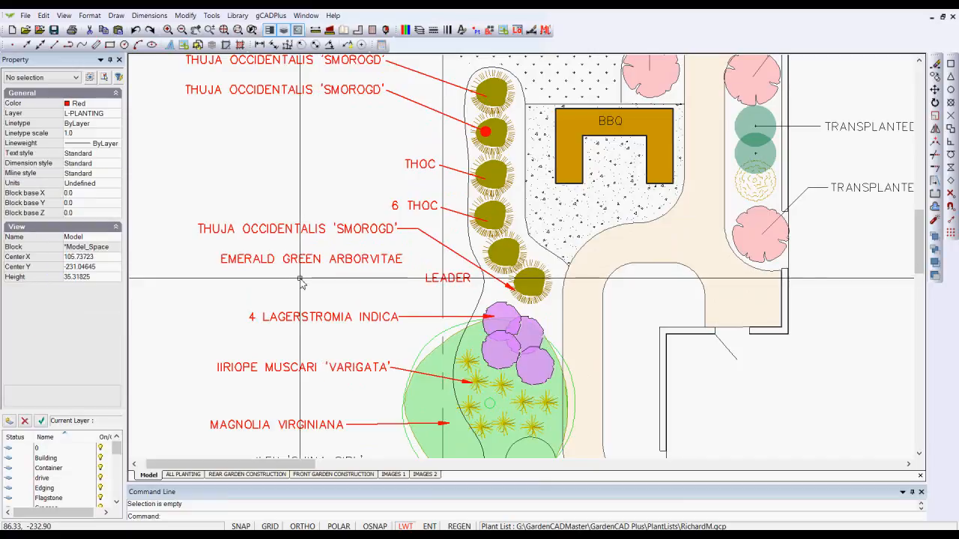
mouse_move(322, 288)
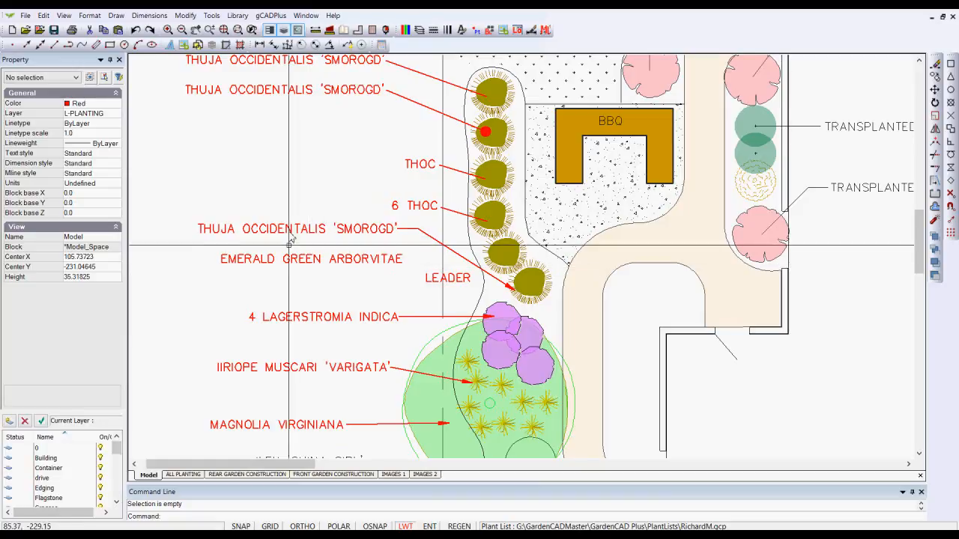
left_click(309, 258)
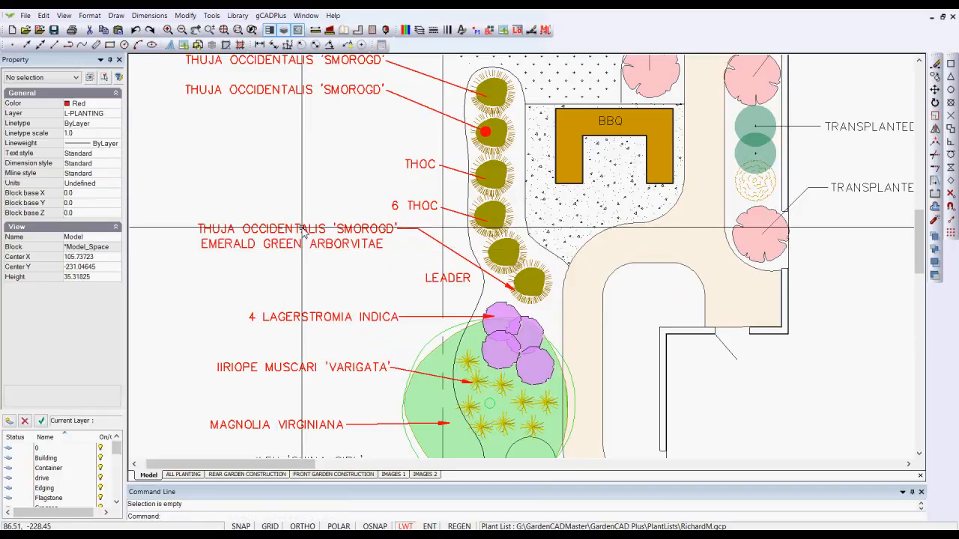
mouse_move(312, 255)
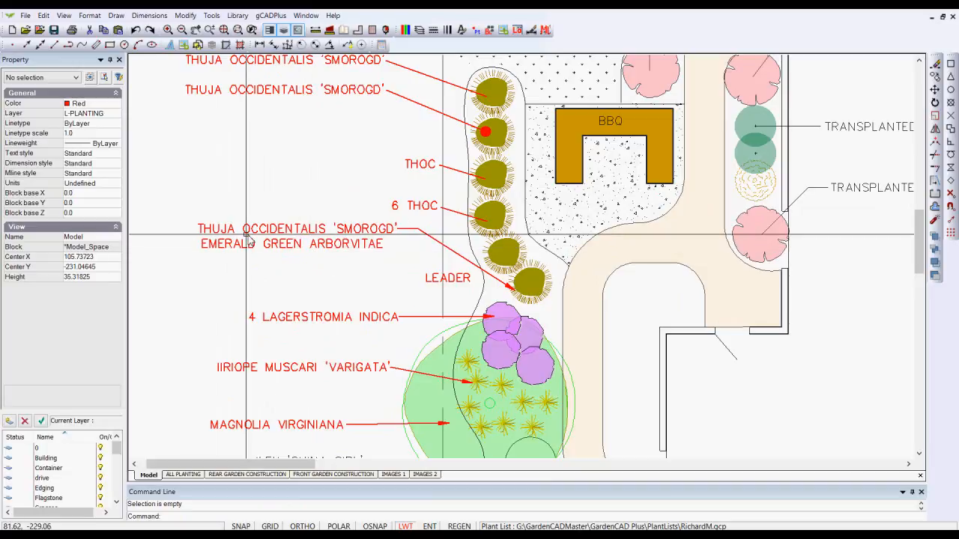
mouse_move(347, 272)
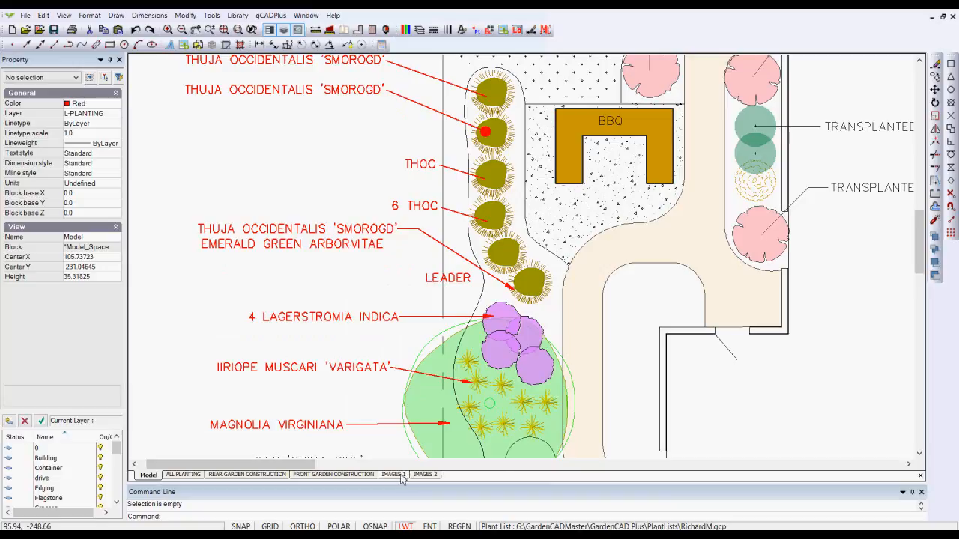
Switch to the IMAGES 1 layout sheet, then back to the adjacent tab.
left_click(393, 473)
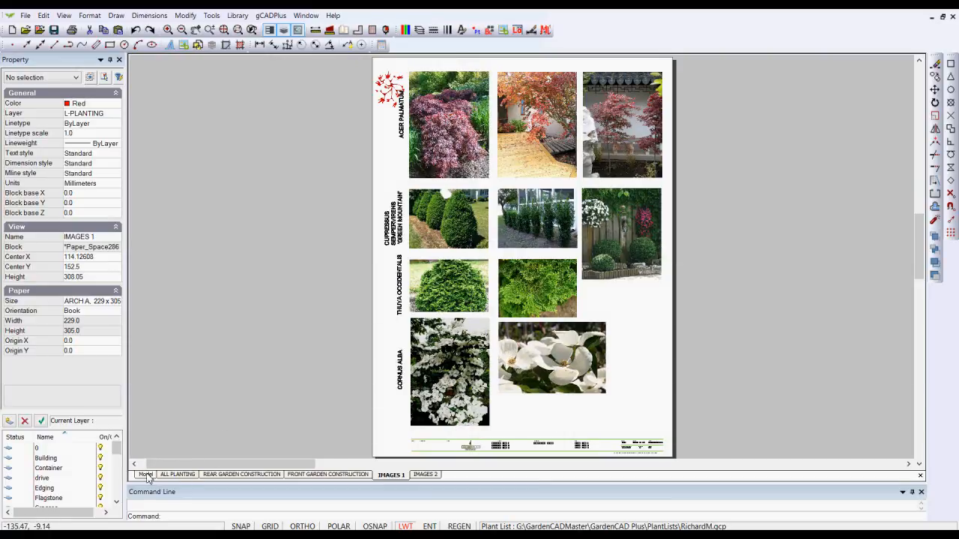
left_click(147, 474)
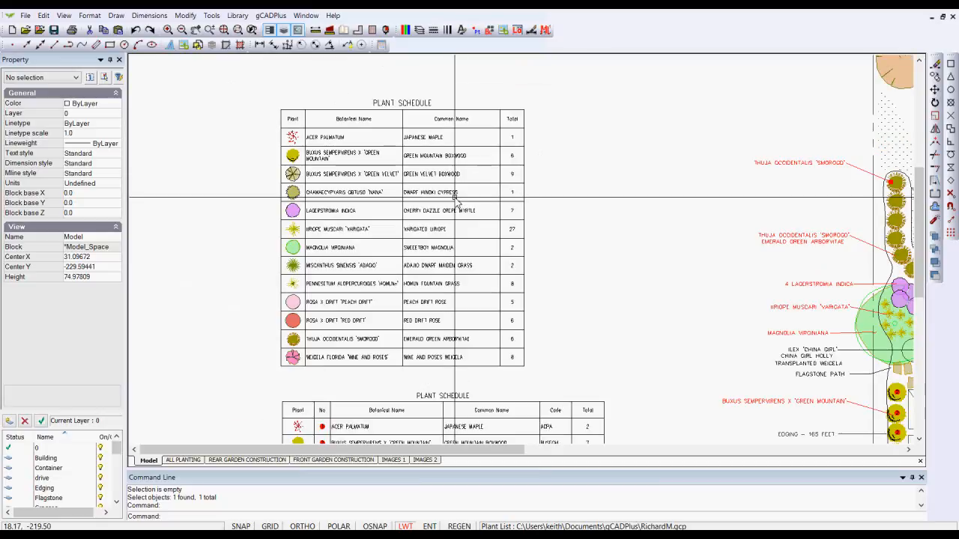
mouse_move(455, 201)
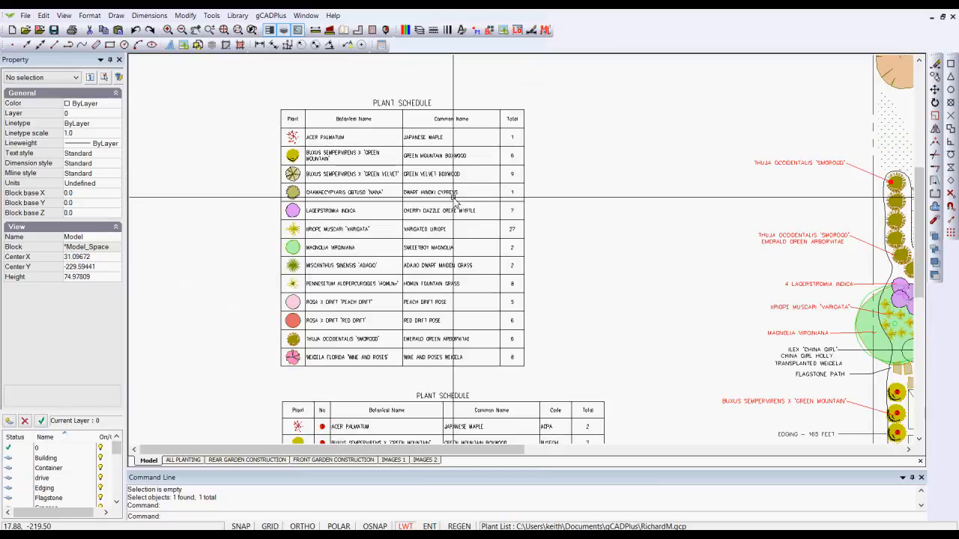
mouse_move(437, 270)
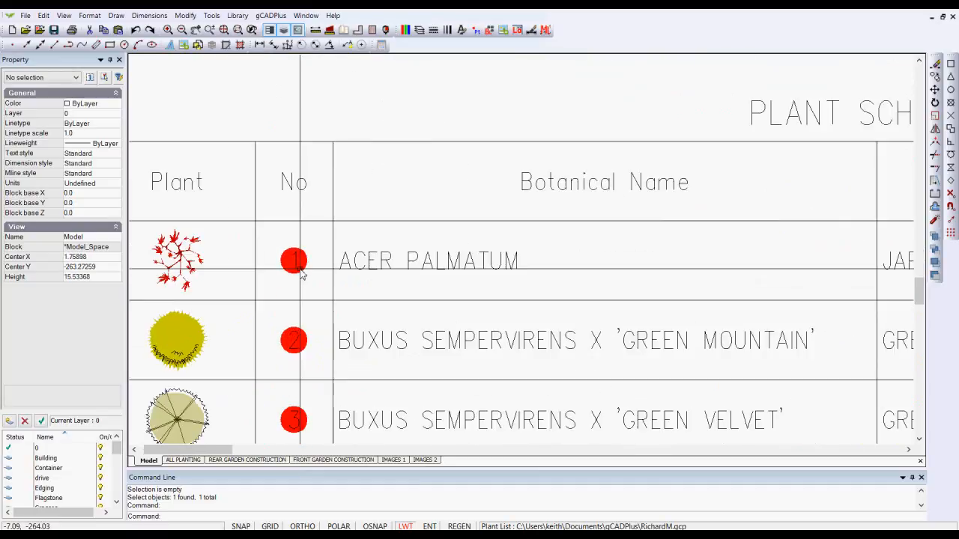
mouse_move(314, 322)
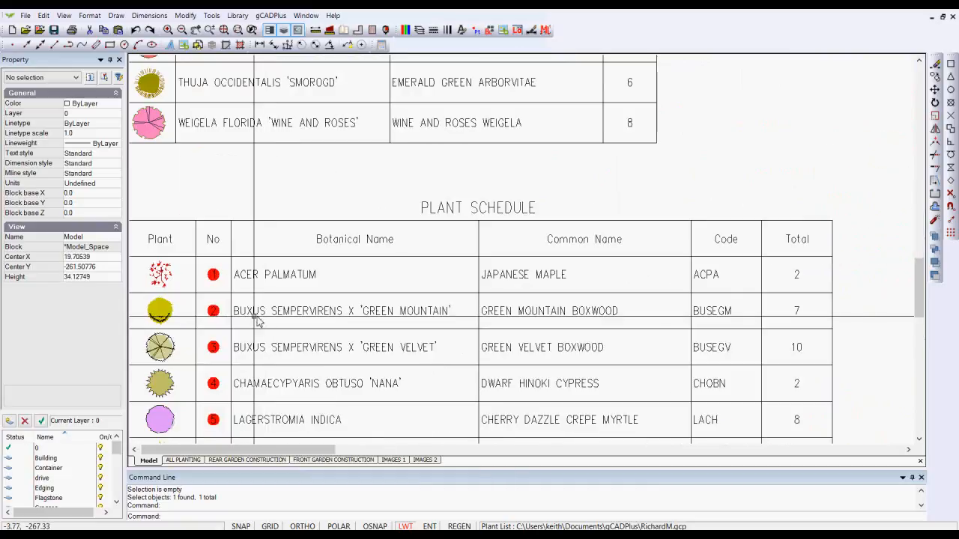
mouse_move(281, 323)
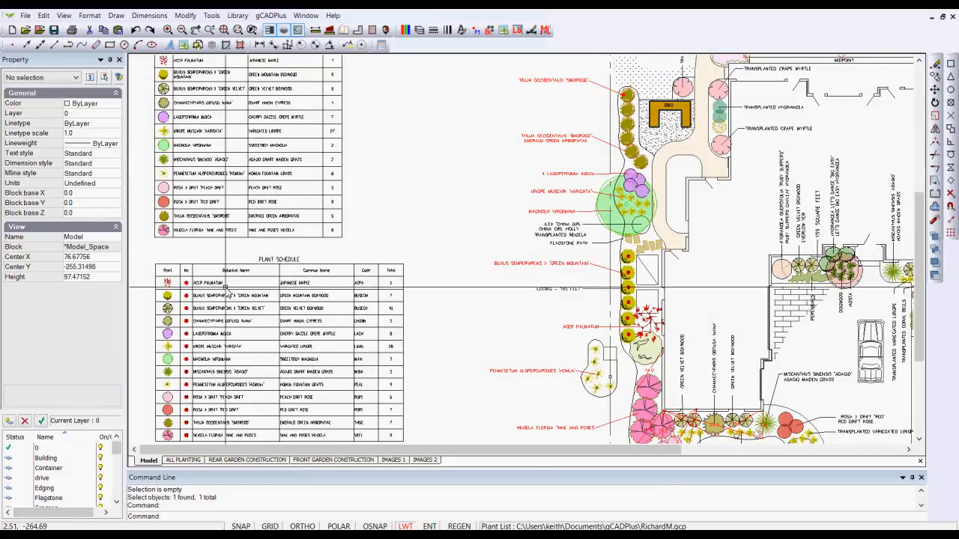
mouse_move(377, 296)
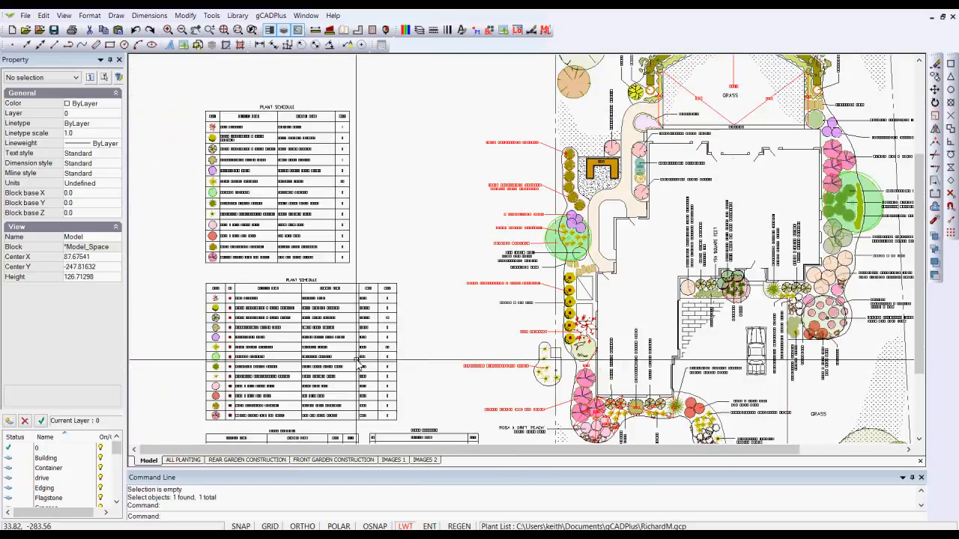
Scroll the view to reach the area beside the existing plant schedule.
scroll("down", 3)
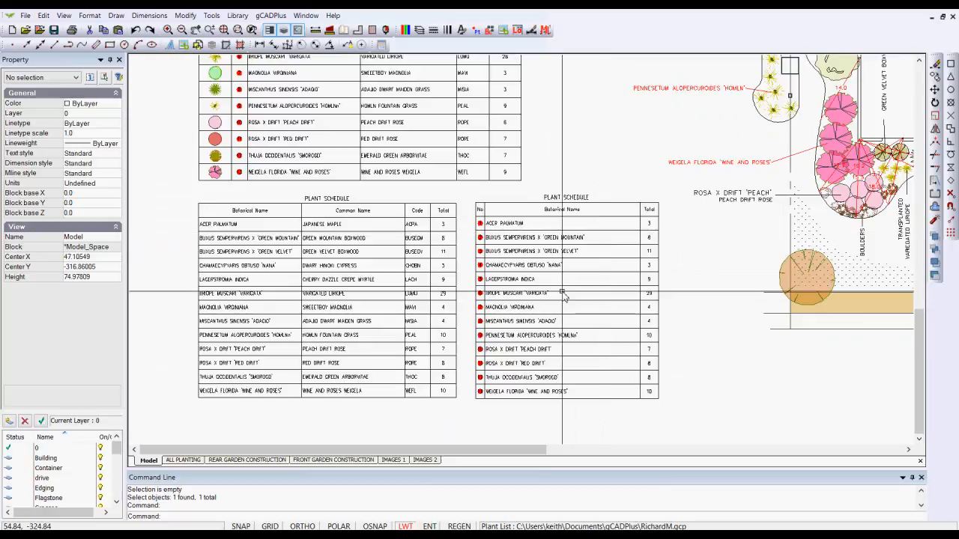
mouse_move(553, 306)
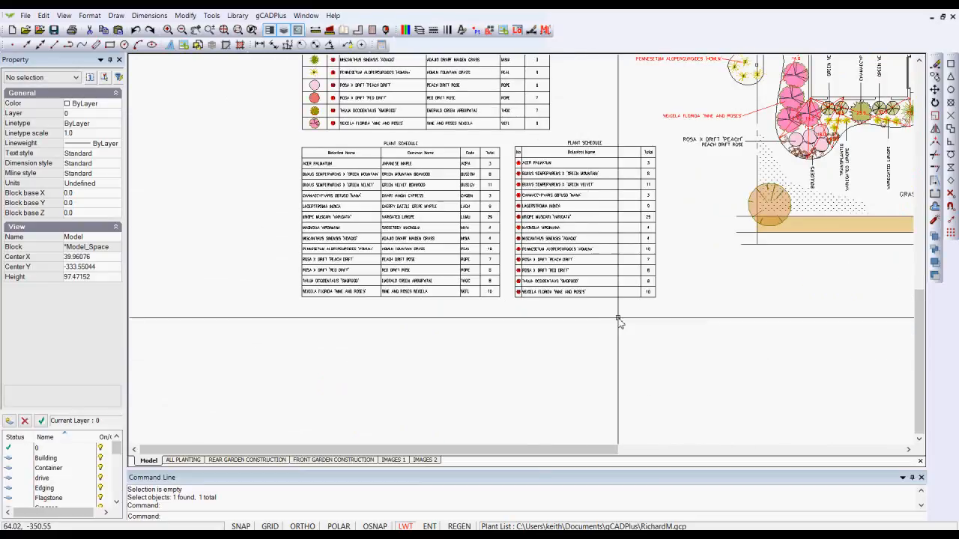
mouse_move(619, 319)
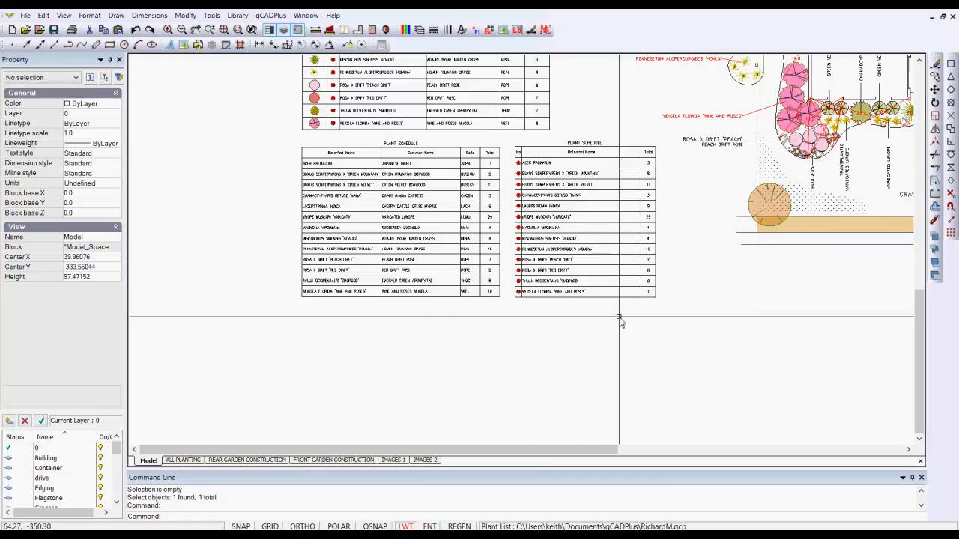
Draw a standard plant schedule with symbols, placing its first corner below the existing tables.
left_click(272, 15)
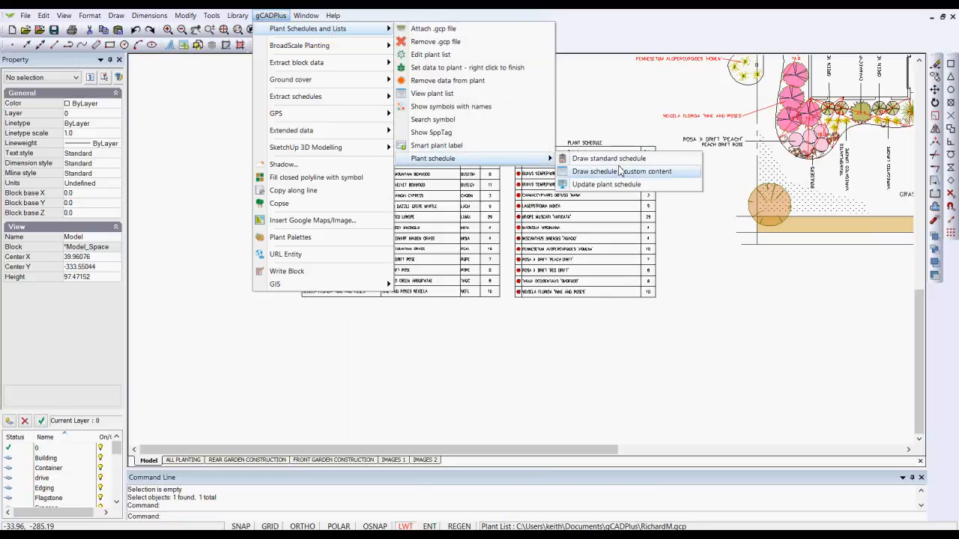
mouse_move(608, 159)
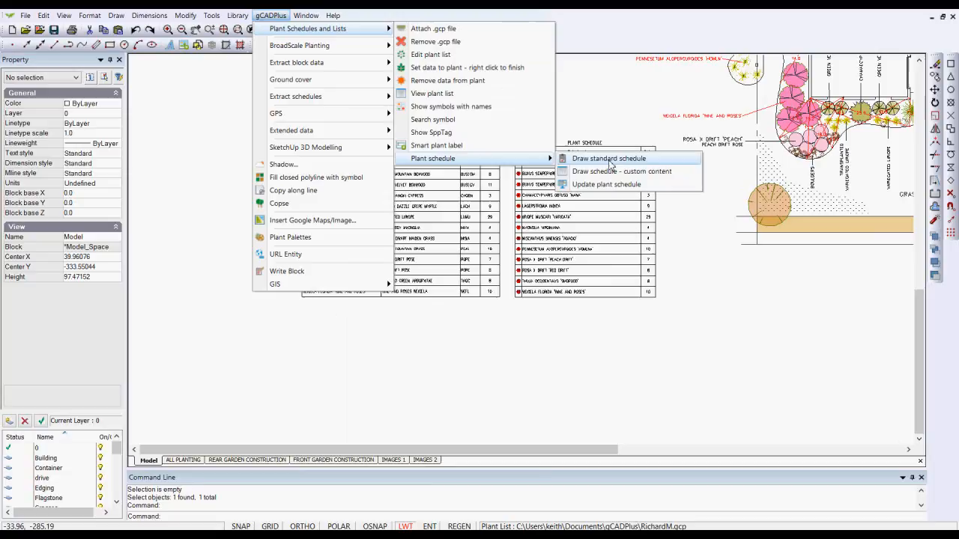
left_click(608, 159)
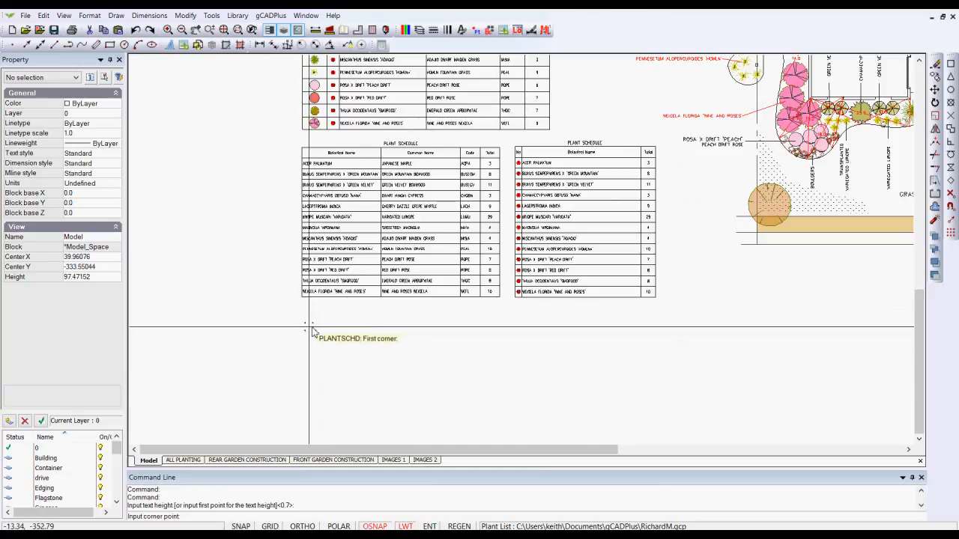
left_click(308, 327)
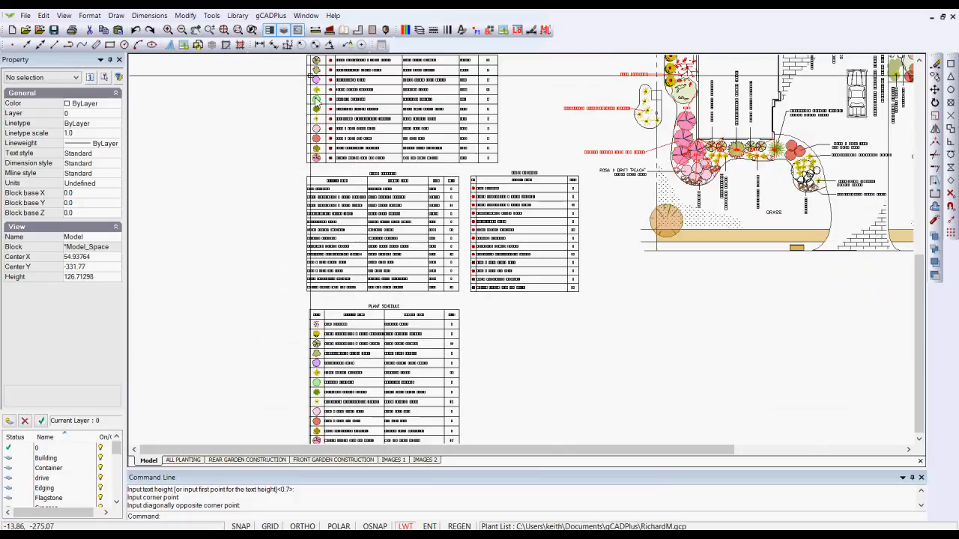
left_click(305, 15)
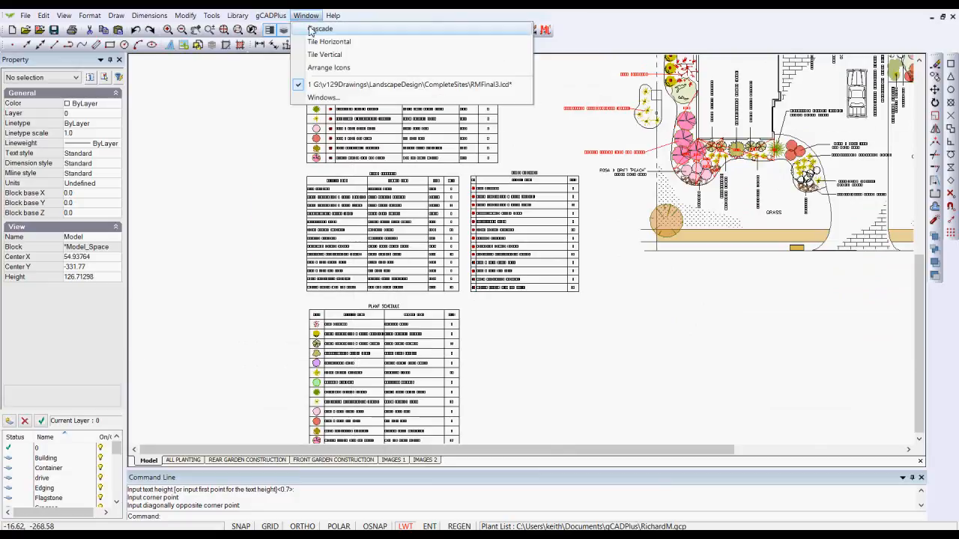
left_click(270, 15)
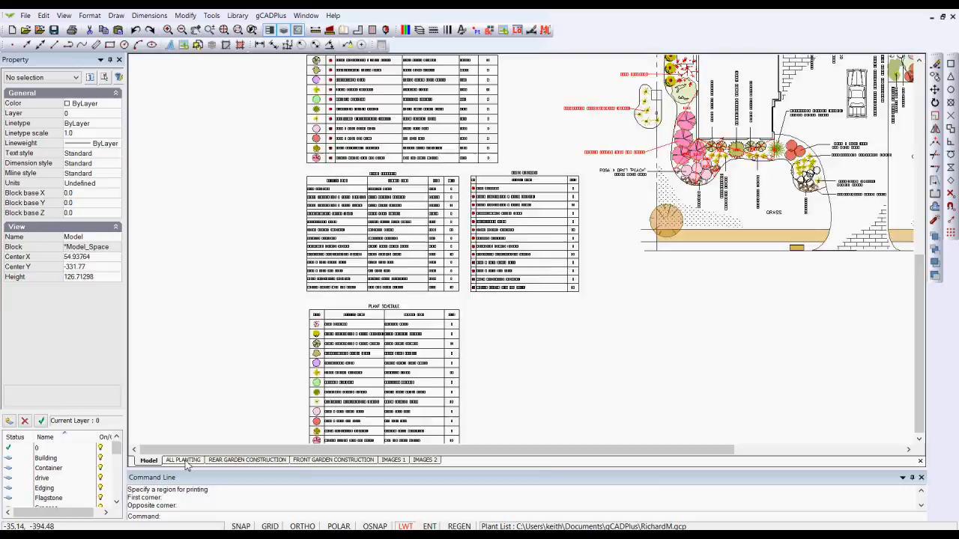
Switch to the ALL PLANTING layout sheet.
left_click(182, 460)
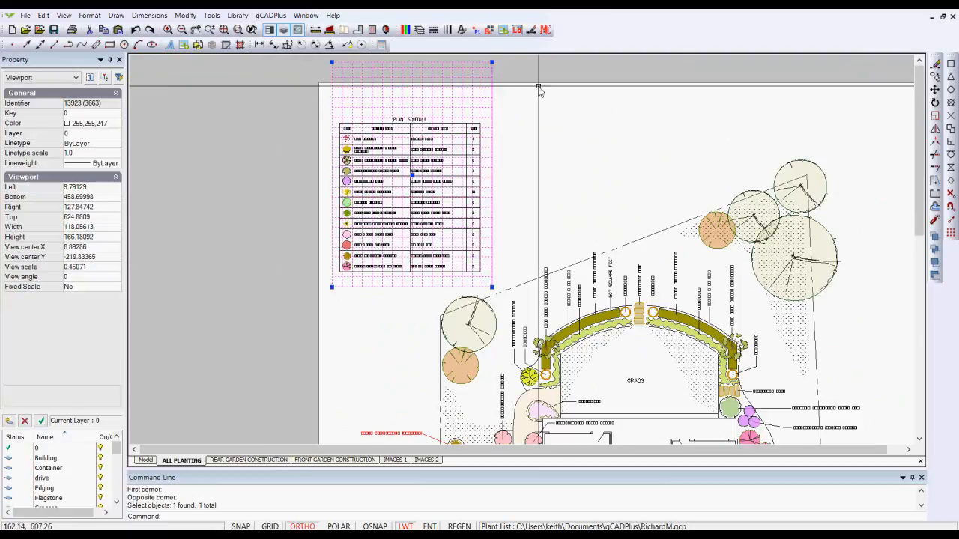
mouse_move(418, 187)
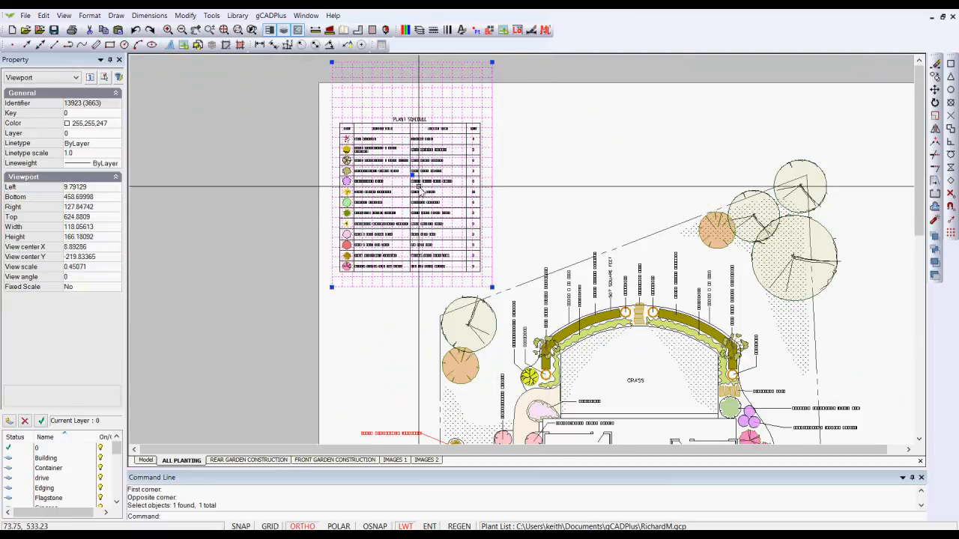
mouse_move(450, 213)
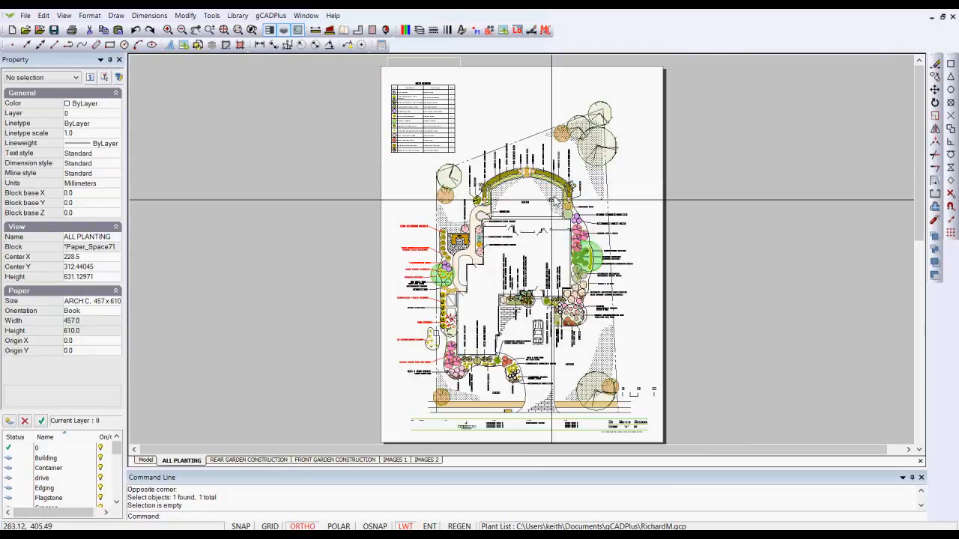
mouse_move(352, 338)
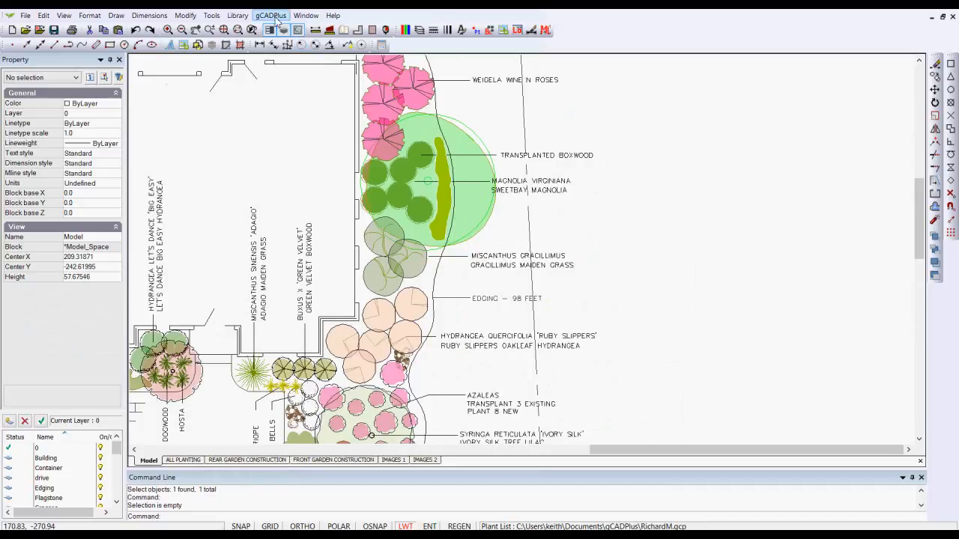
left_click(269, 15)
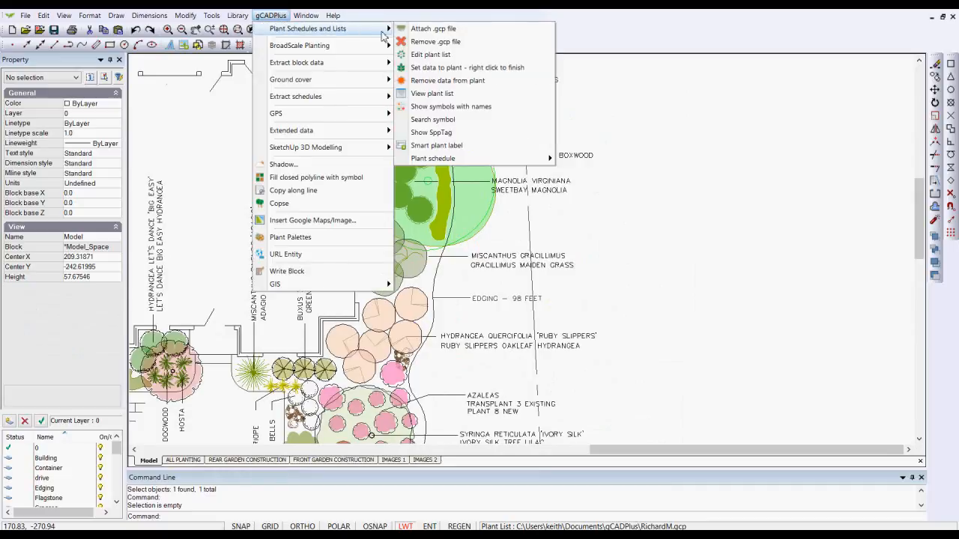
mouse_move(467, 67)
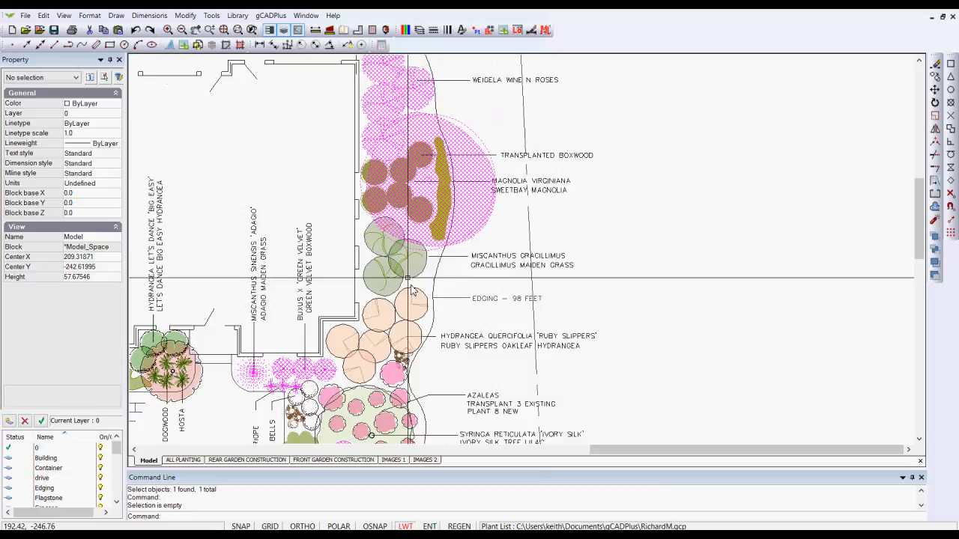
mouse_move(516, 267)
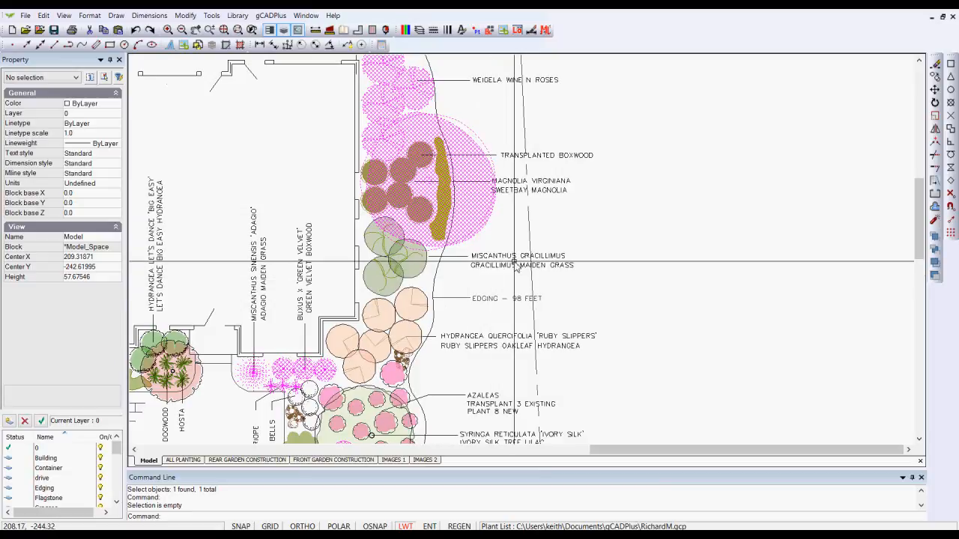
mouse_move(487, 277)
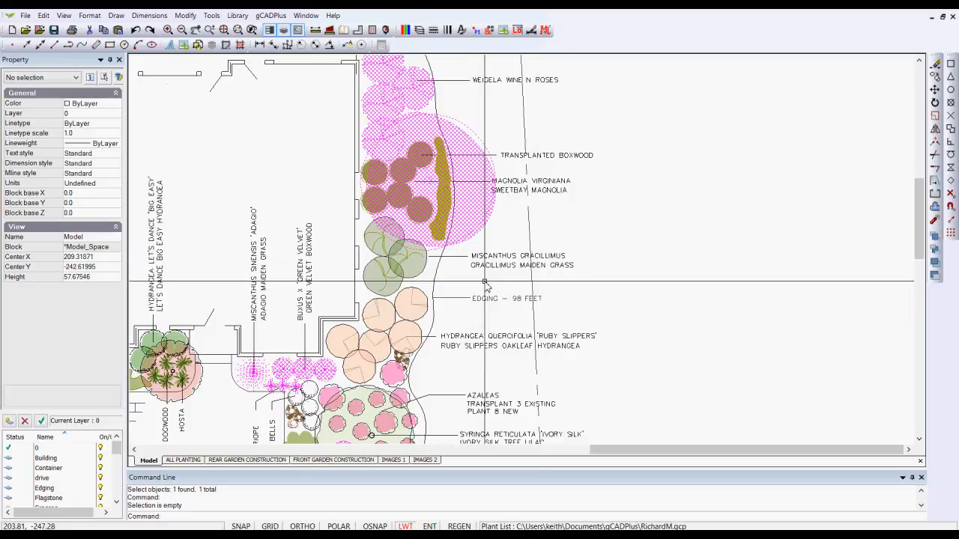
mouse_move(467, 278)
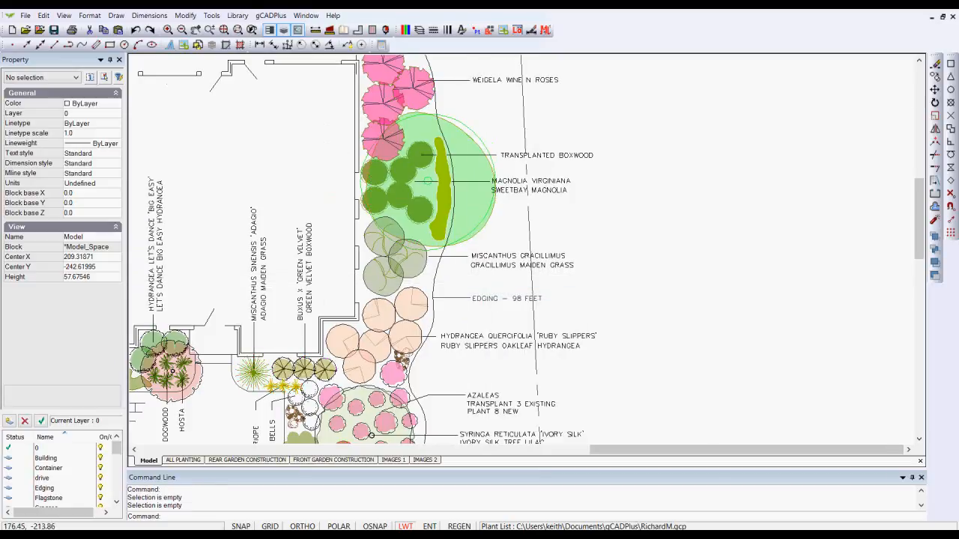
Move the plant list aside and tag the first symbol as MISCANTHUS SINENSIS GRACILLIMUS.
left_click(270, 15)
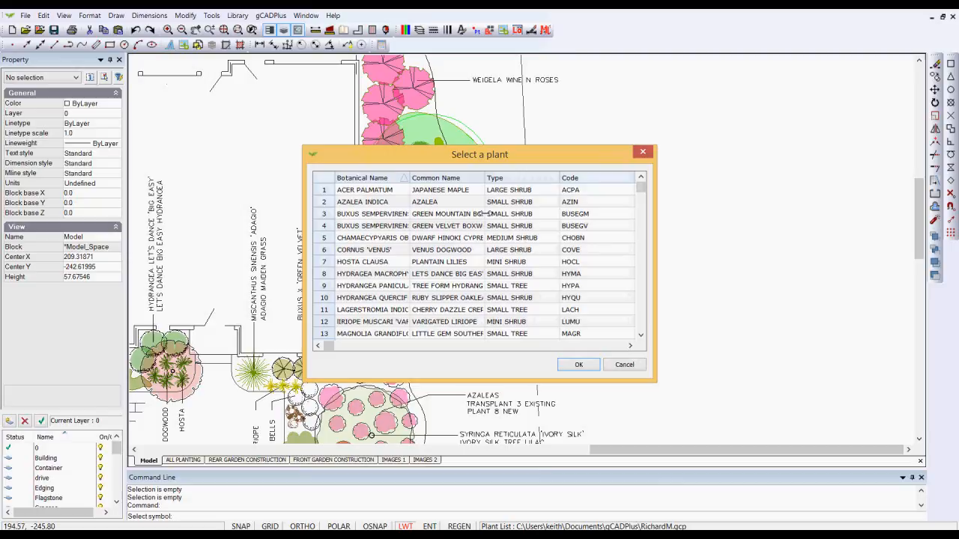
left_click_drag(479, 154, 734, 125)
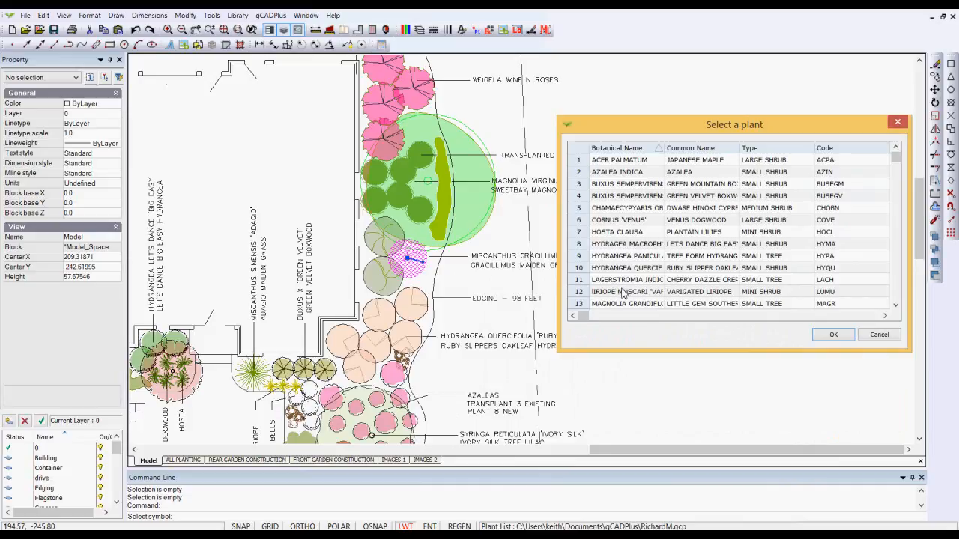
left_click(896, 307)
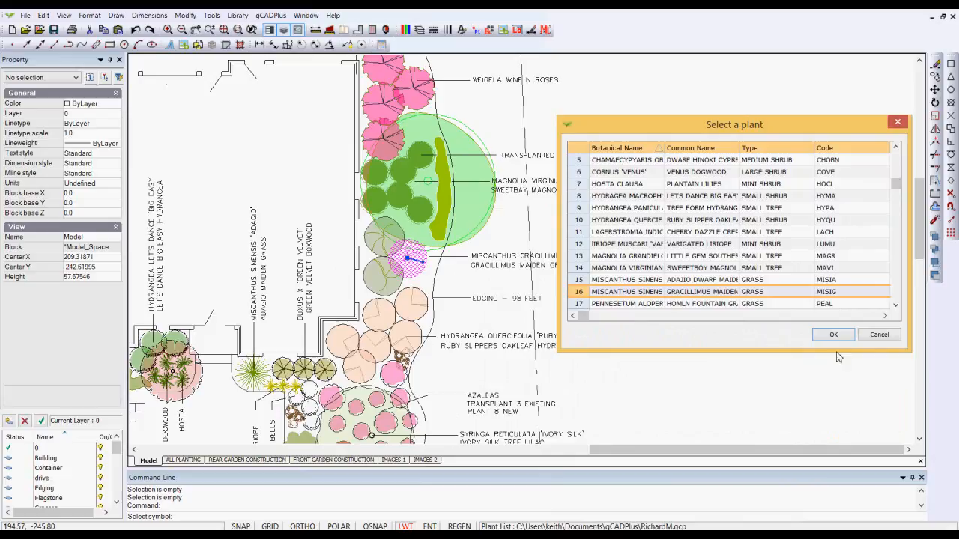
mouse_move(785, 308)
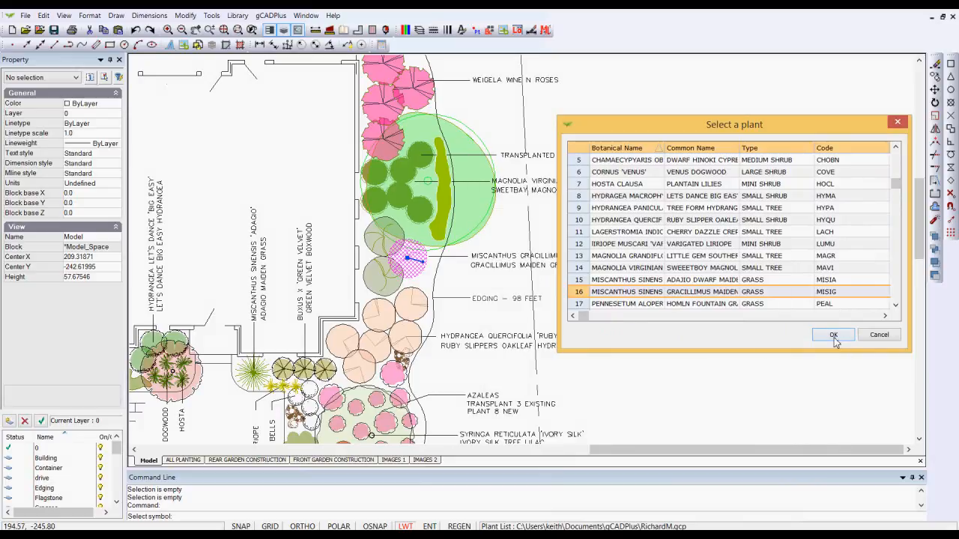
left_click(833, 336)
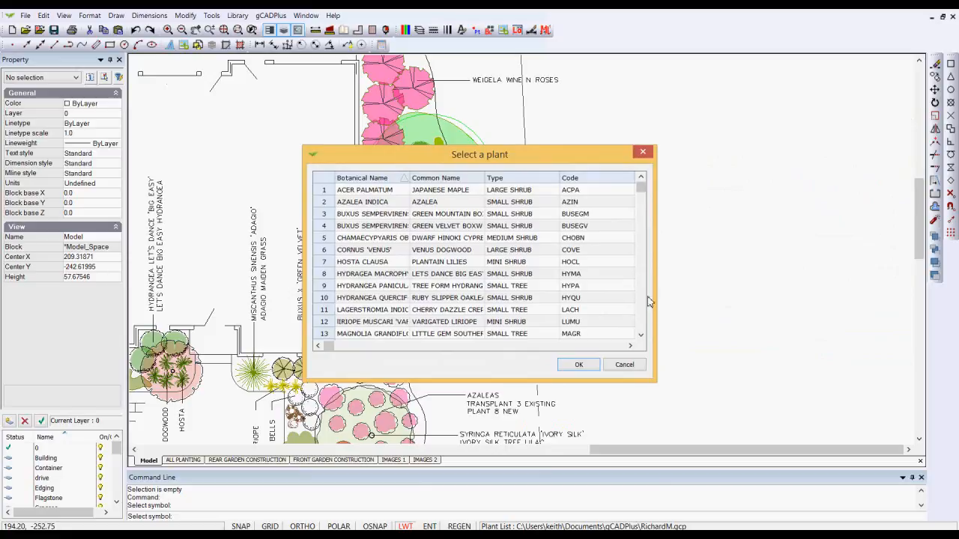
mouse_move(413, 219)
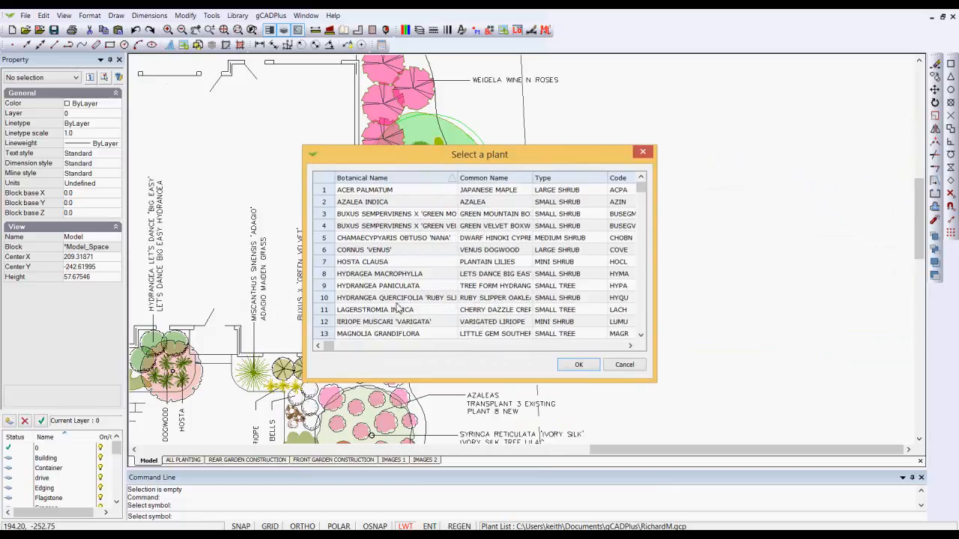
Tag the next symbol as HYDRANGEA QUERCIFOLIA 'RUBY SLIPPERS'.
left_click(397, 297)
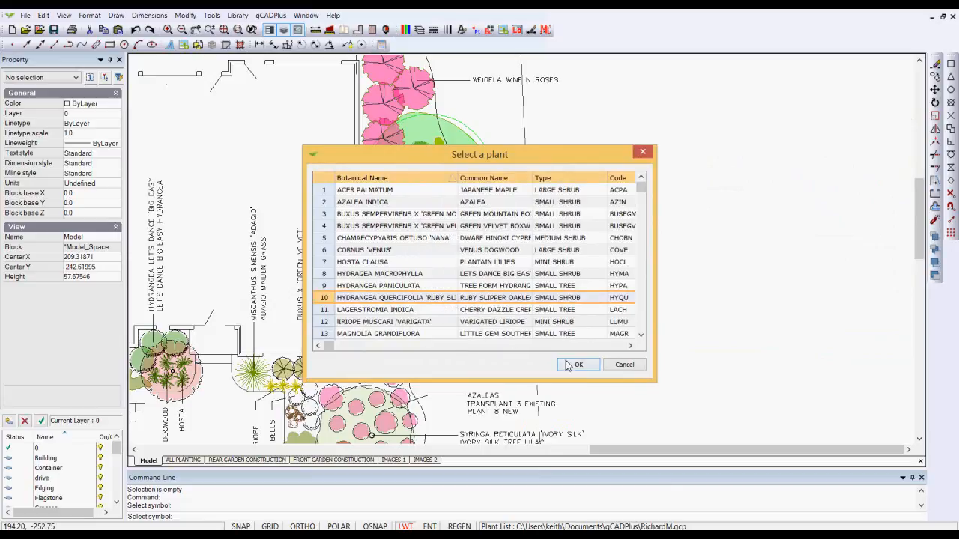
left_click(579, 365)
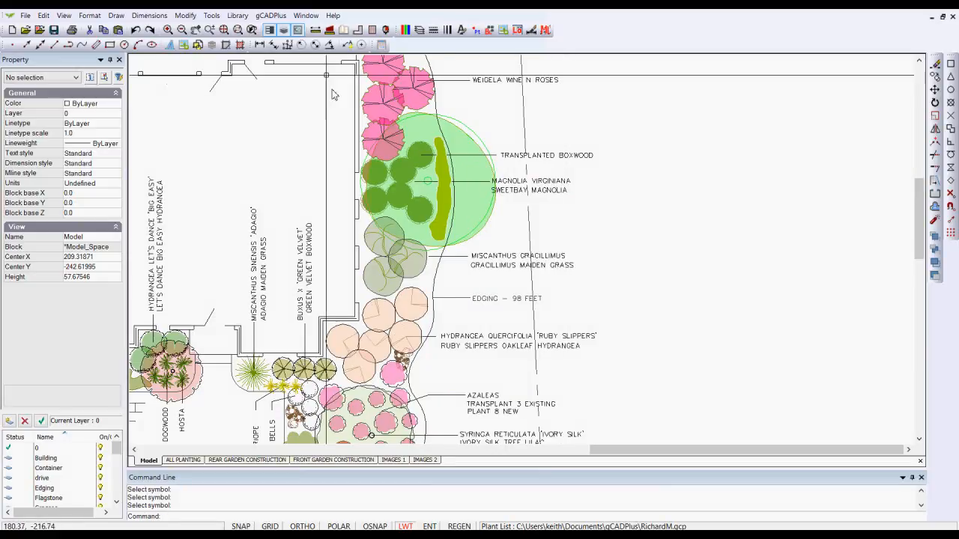
left_click(332, 15)
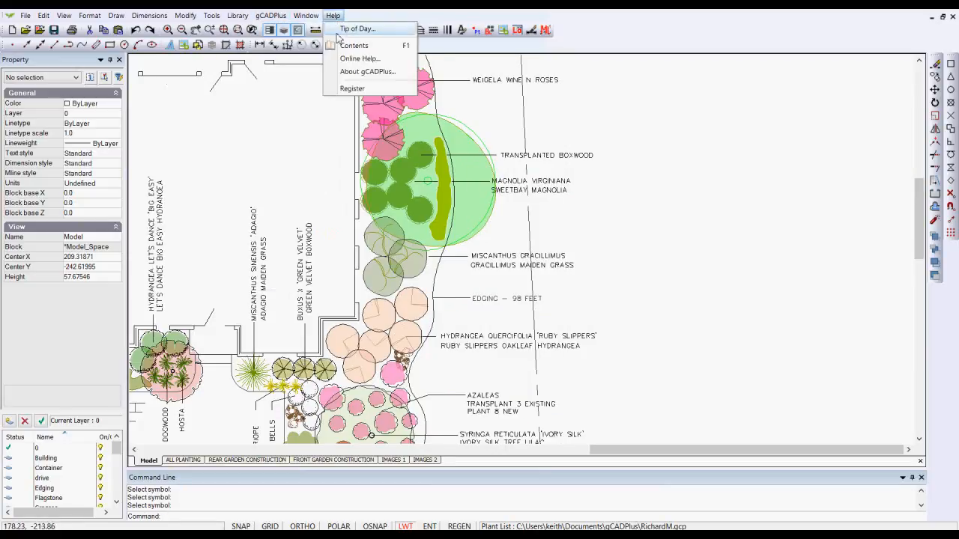
left_click(271, 15)
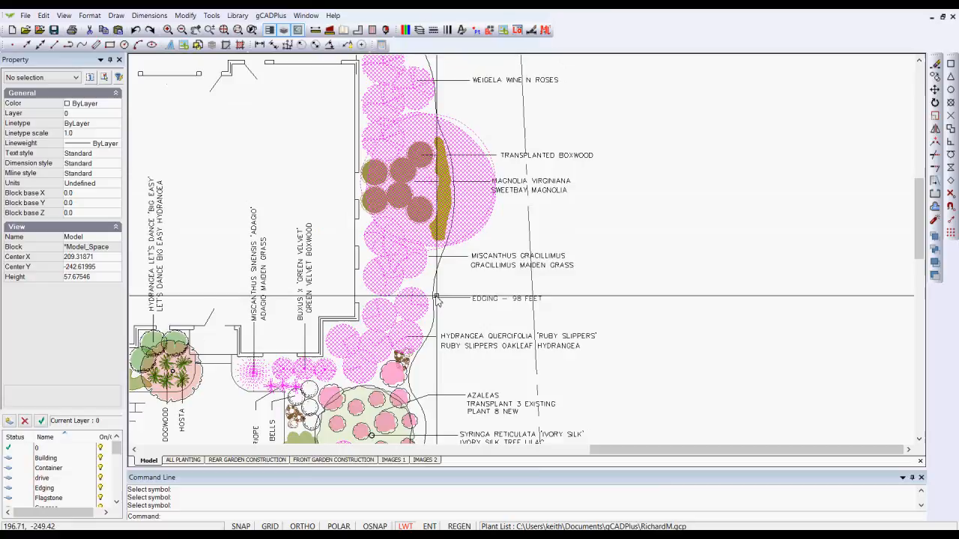
mouse_move(563, 293)
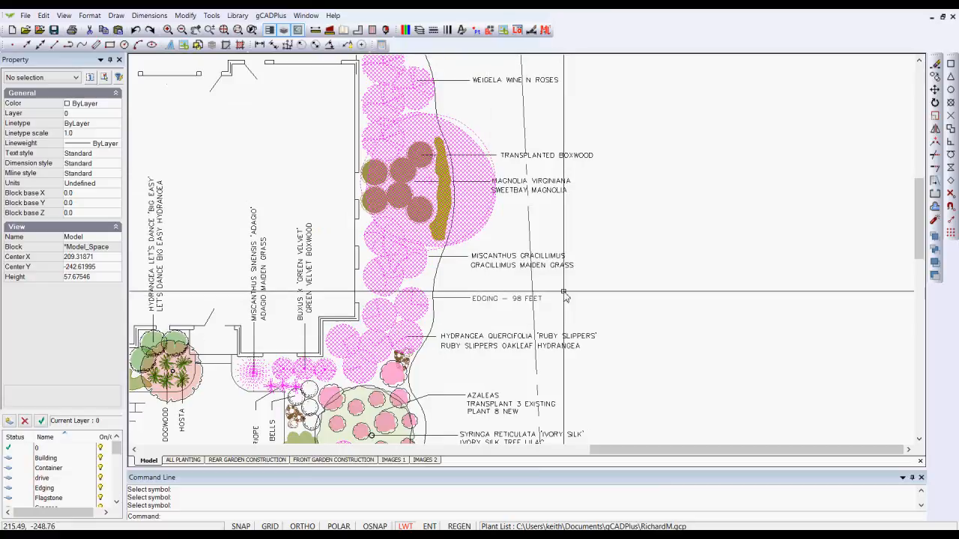
right_click(563, 298)
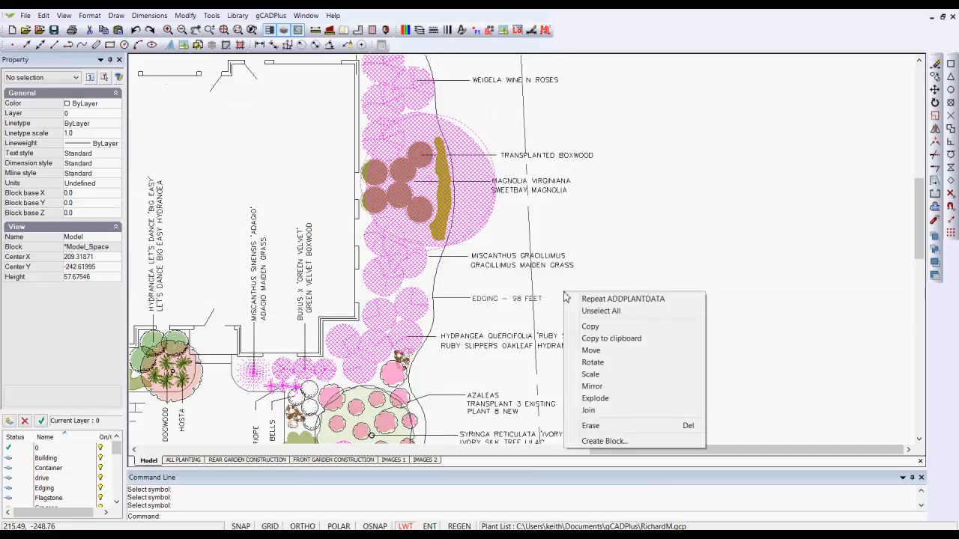
left_click(601, 310)
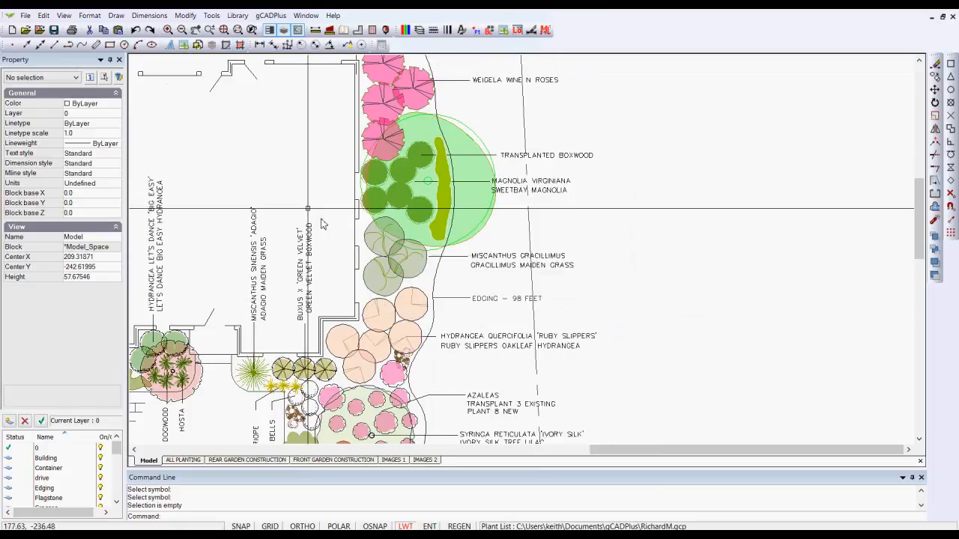
left_click(270, 15)
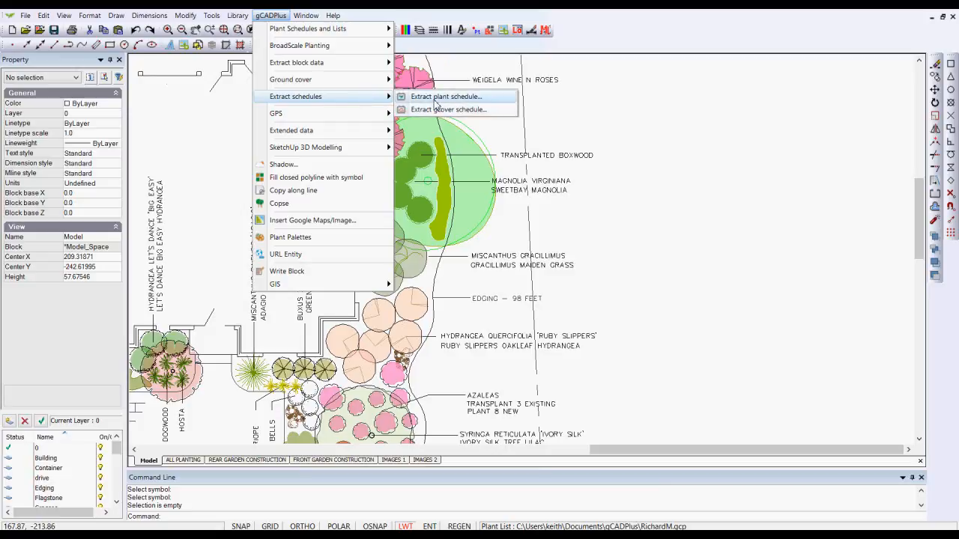
mouse_move(448, 109)
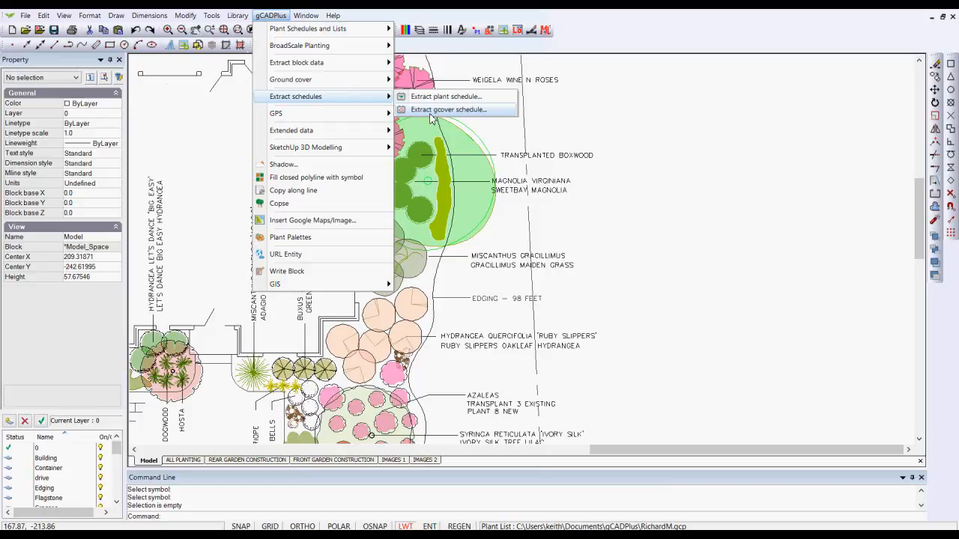
mouse_move(446, 96)
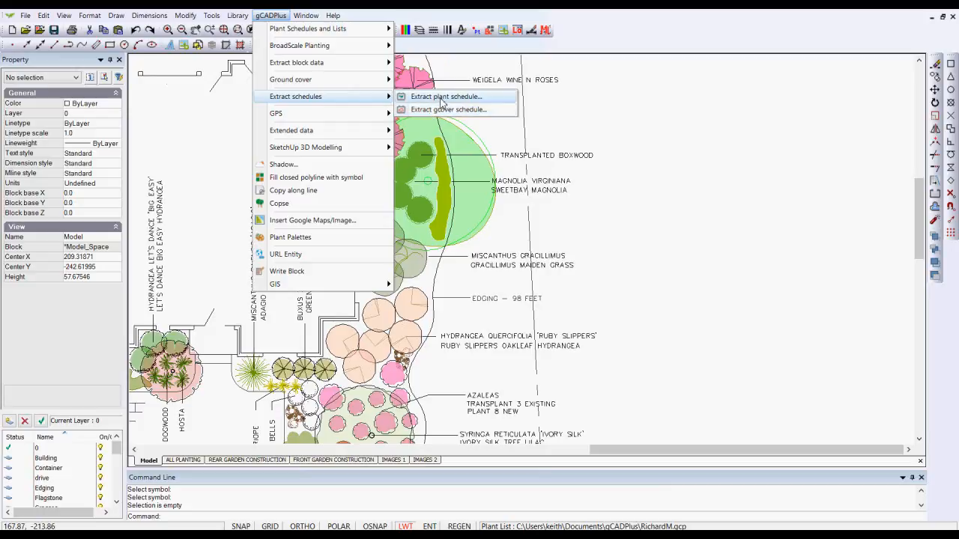
left_click(447, 96)
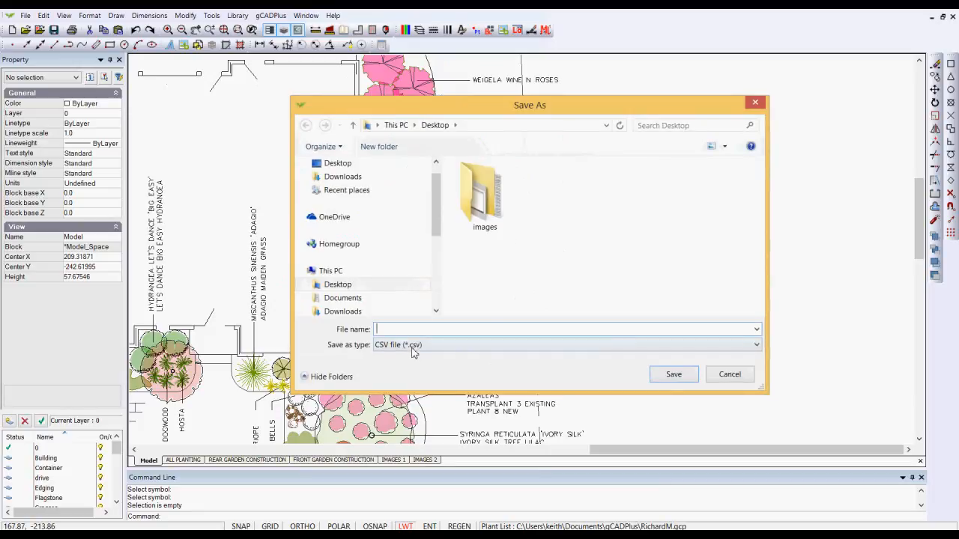
mouse_move(416, 357)
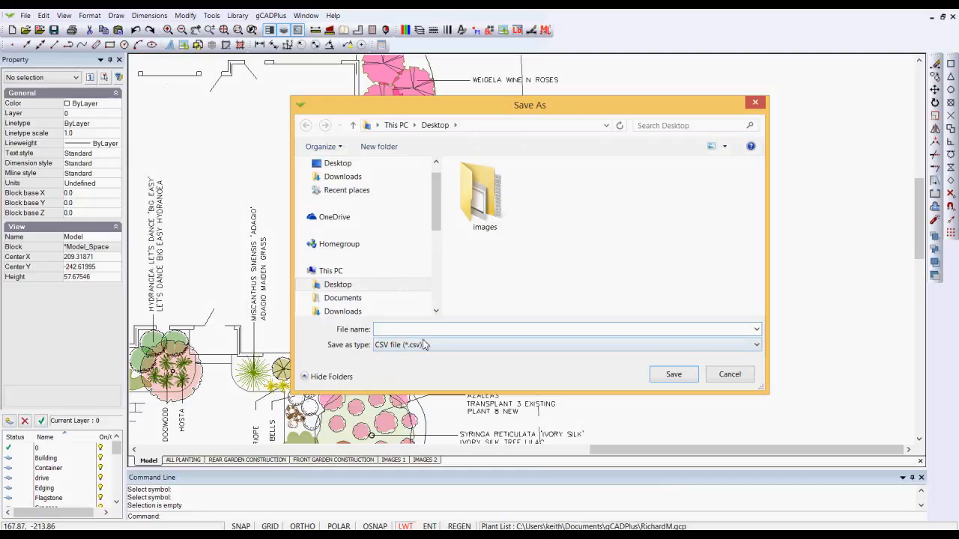
left_click(566, 329)
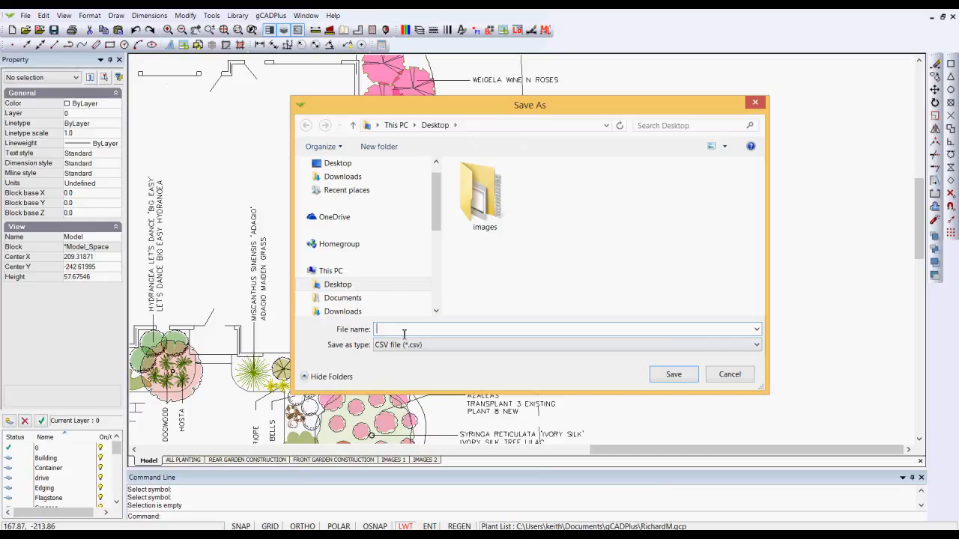
mouse_move(729, 375)
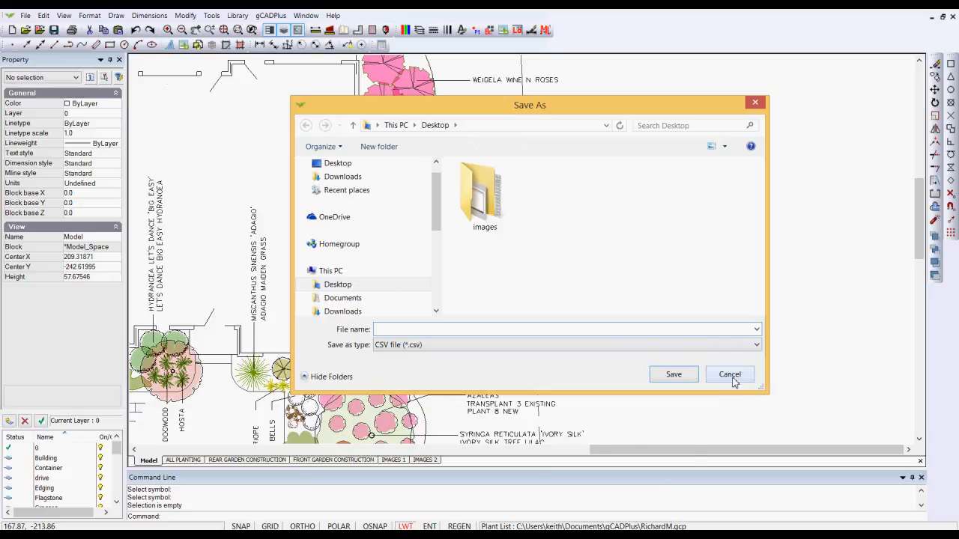
left_click(729, 374)
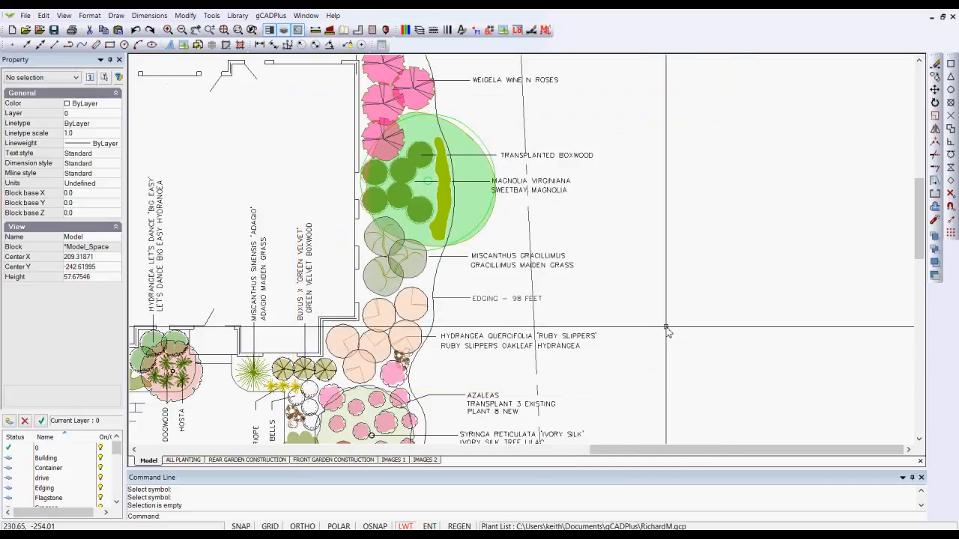